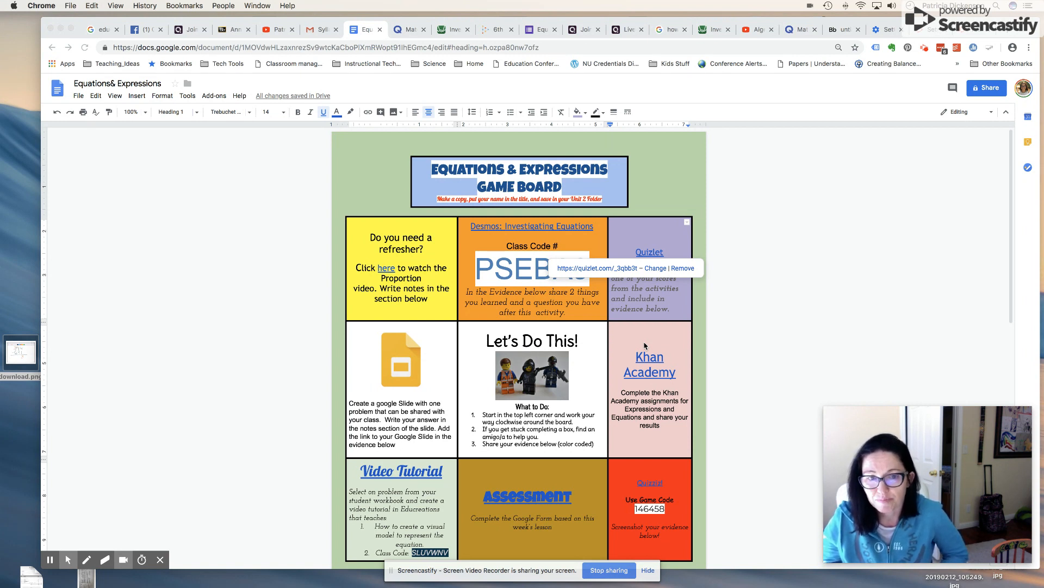
mouse_move(480, 383)
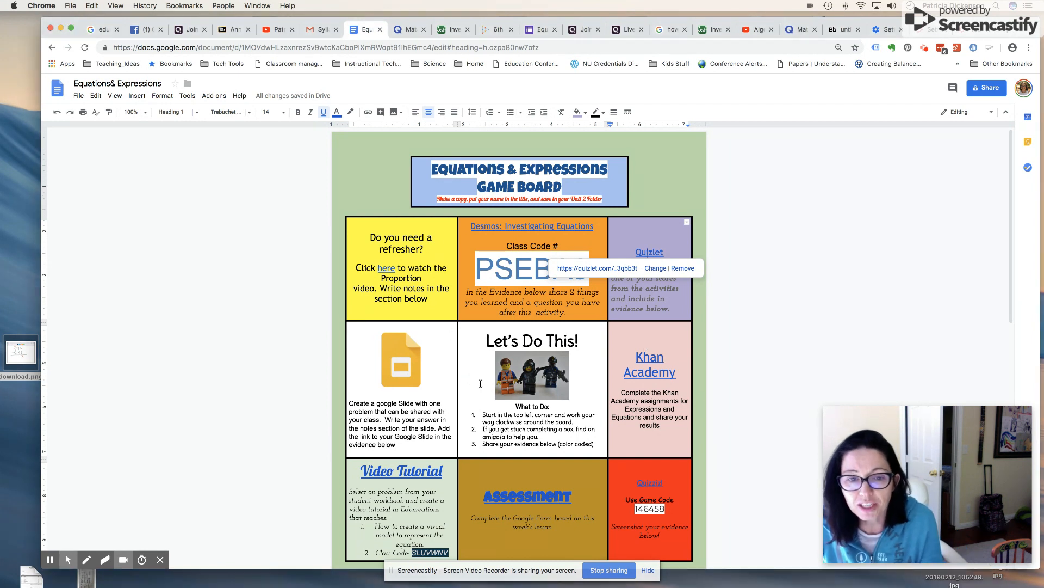
mouse_move(589, 378)
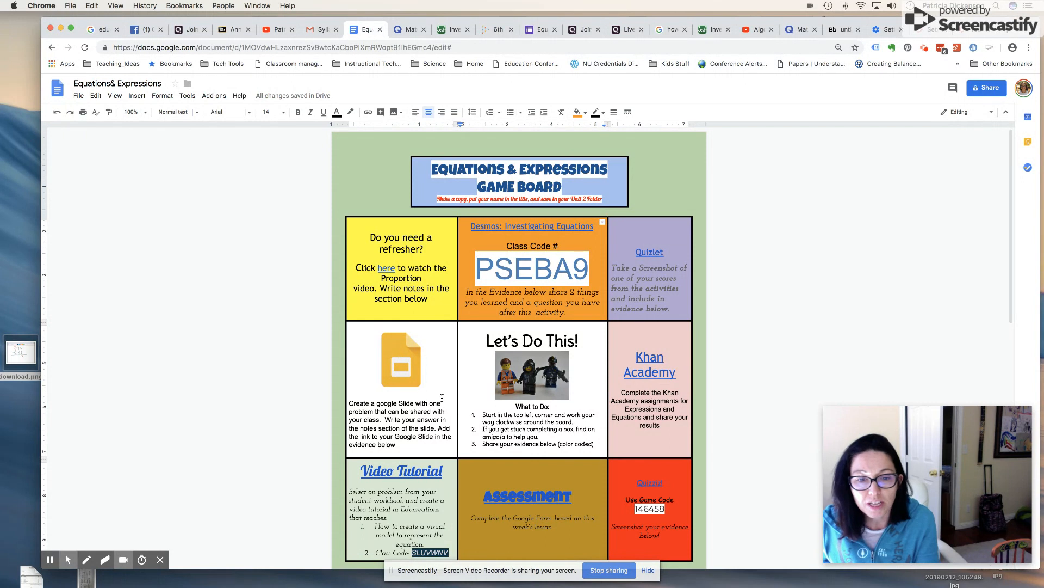
Look over the color-coded Equations & Expressions game board and its squares
click(559, 246)
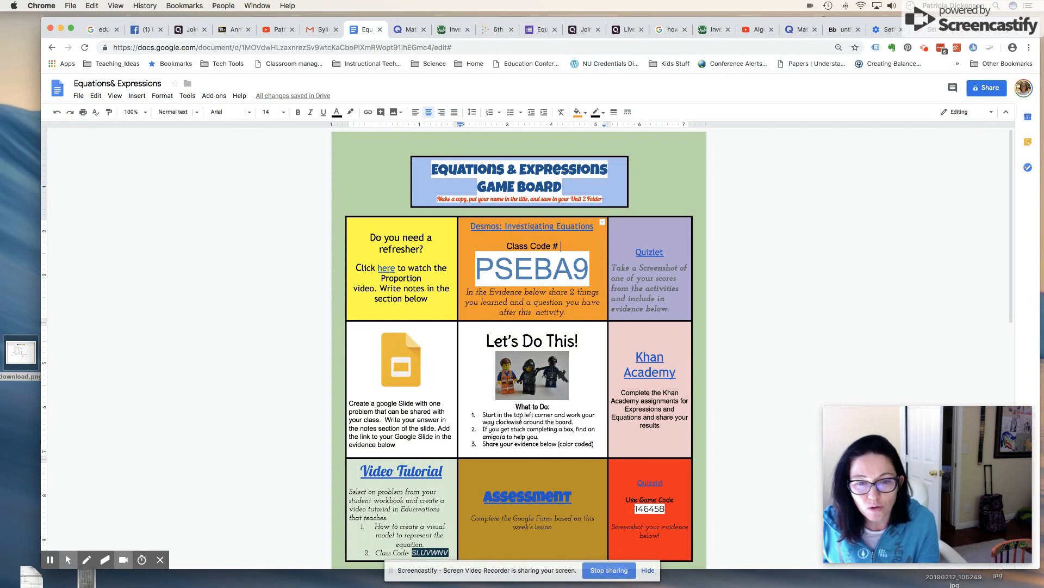
click(511, 422)
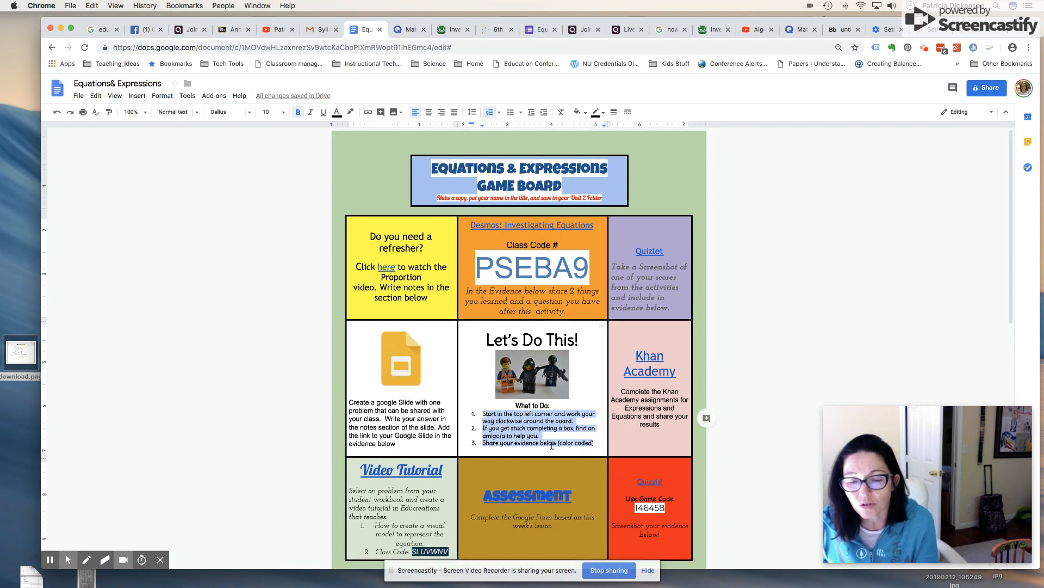
scroll(down, 3)
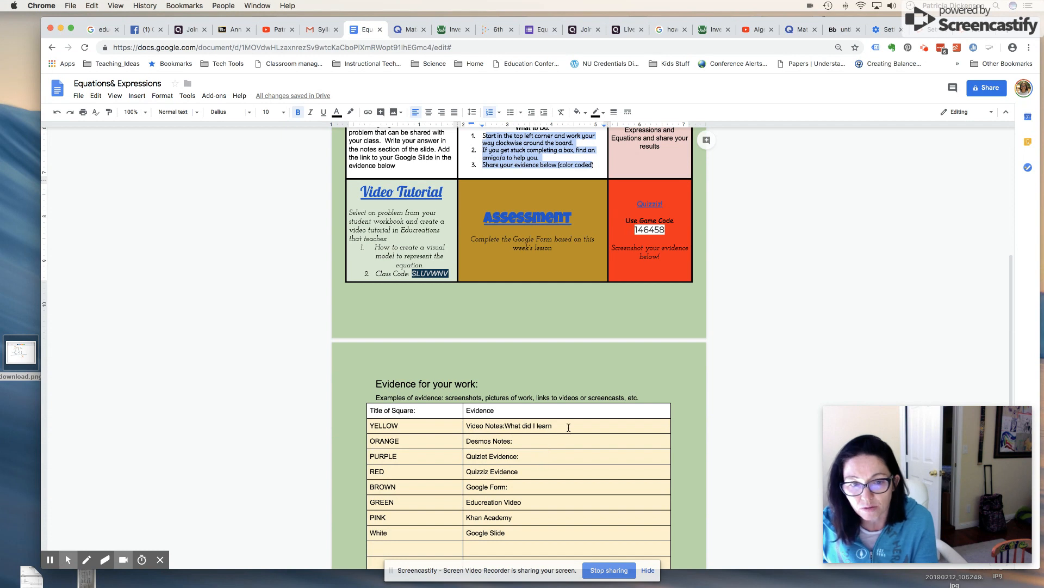
scroll(up, 3)
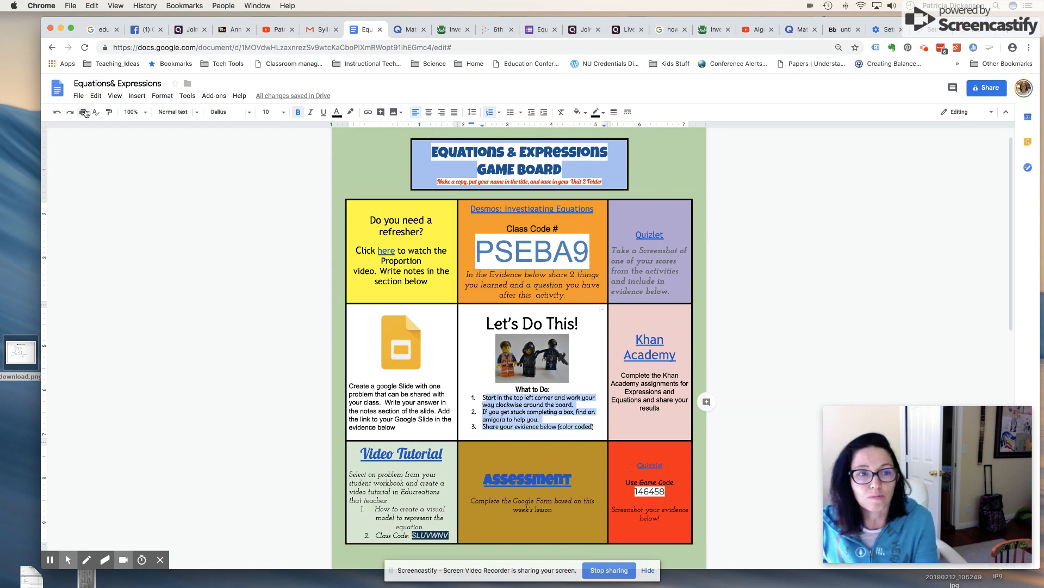
Set the document's sharing so new collaborators are view-only
click(78, 96)
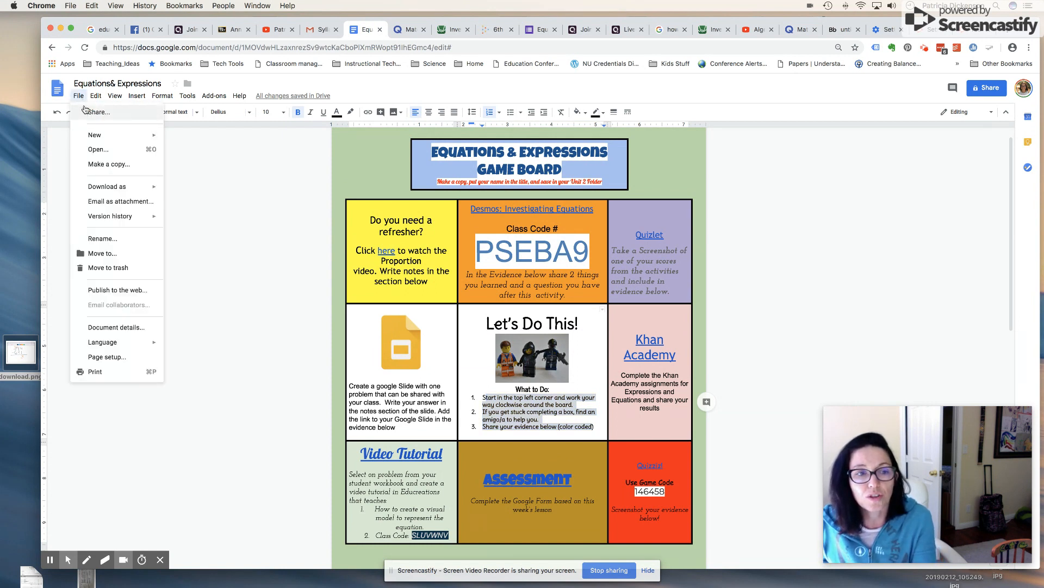
mouse_move(85, 102)
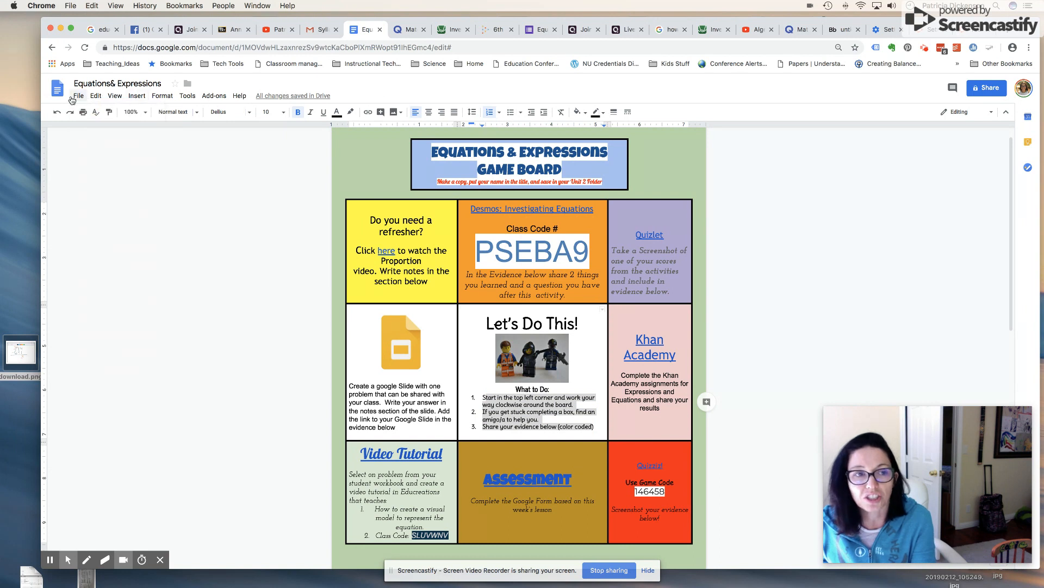
click(987, 87)
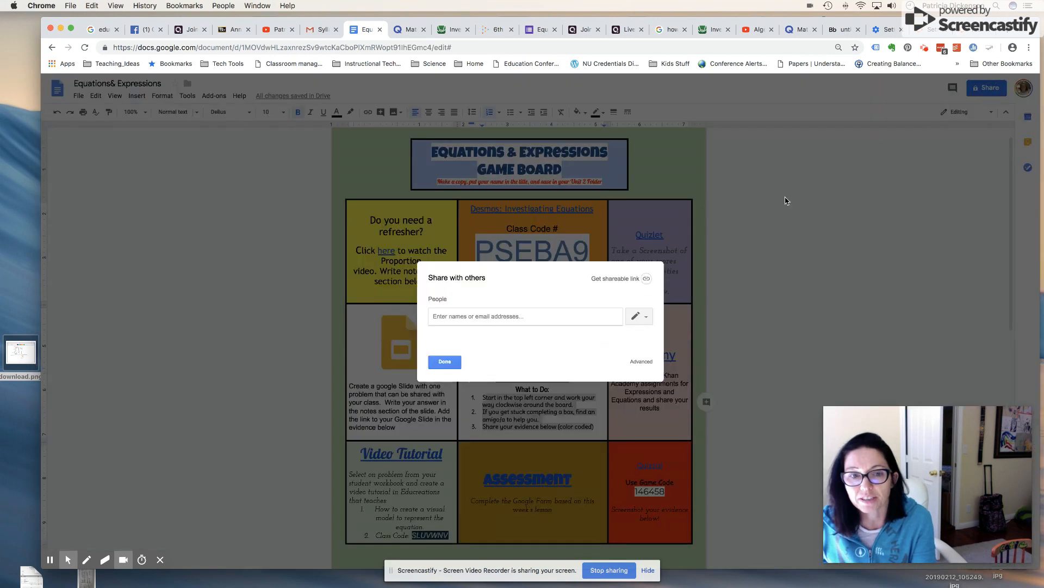
click(524, 316)
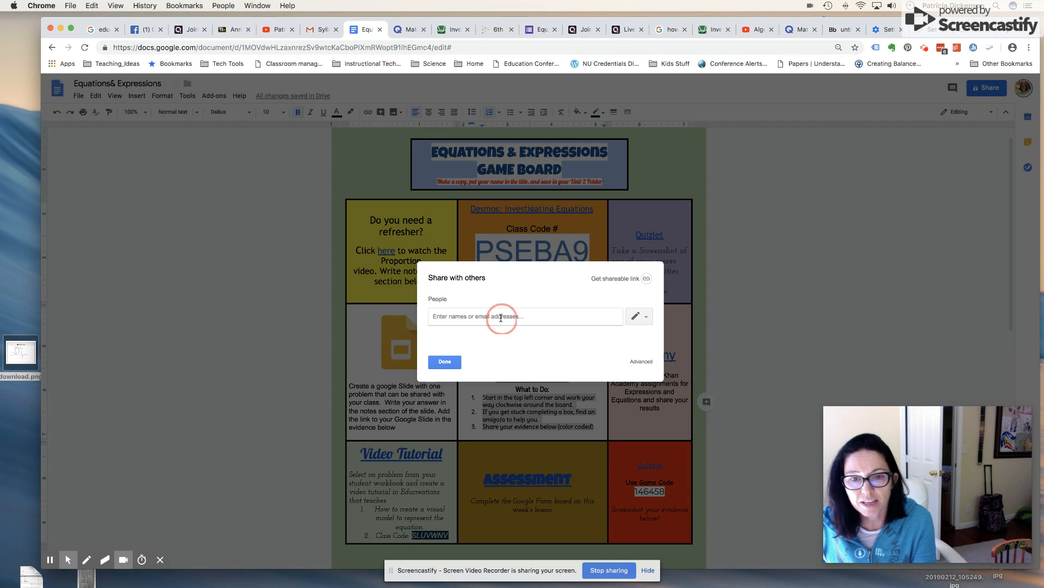
click(645, 316)
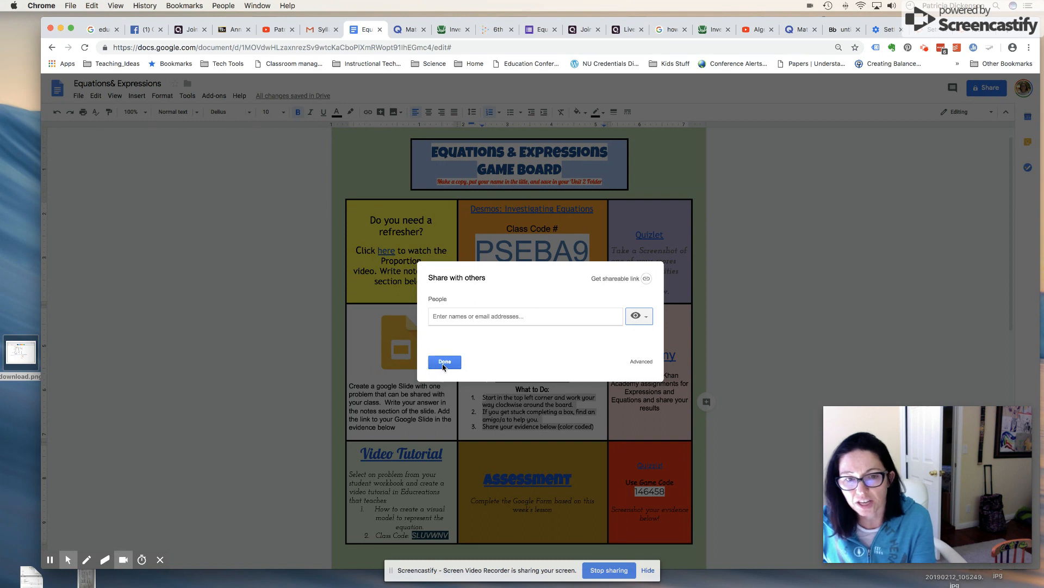
click(444, 361)
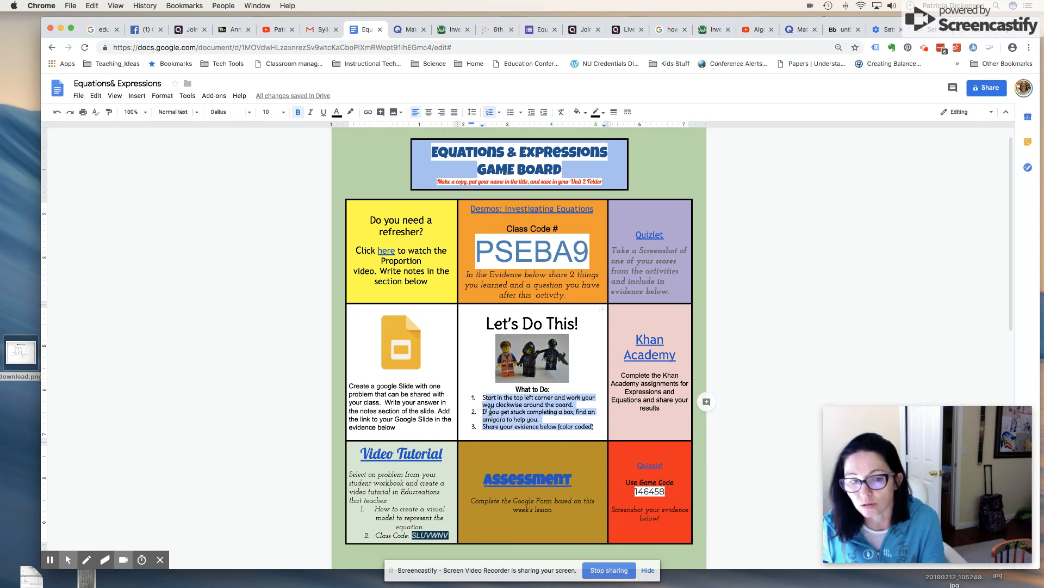
mouse_move(490, 413)
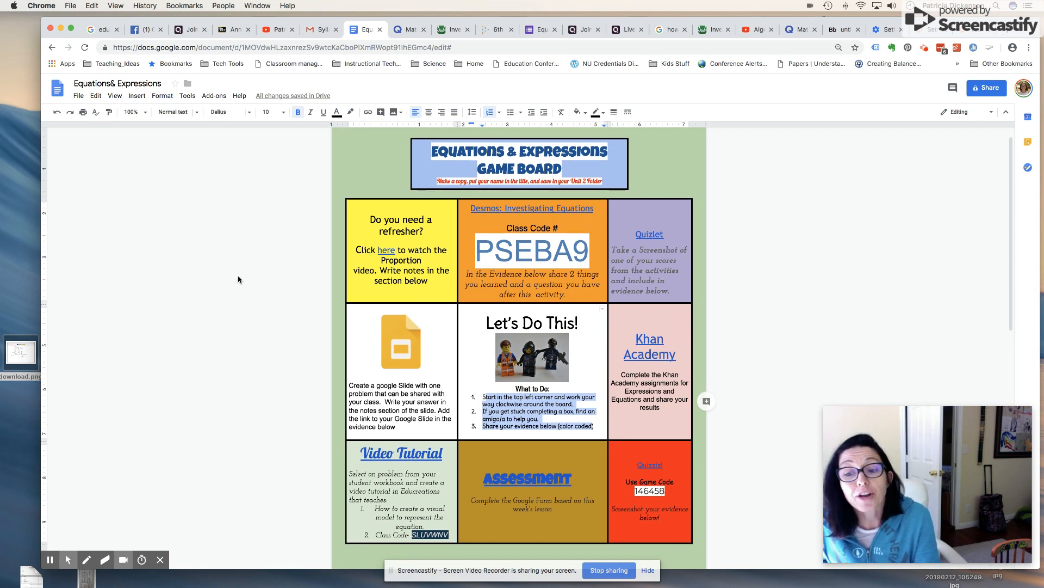
mouse_move(343, 212)
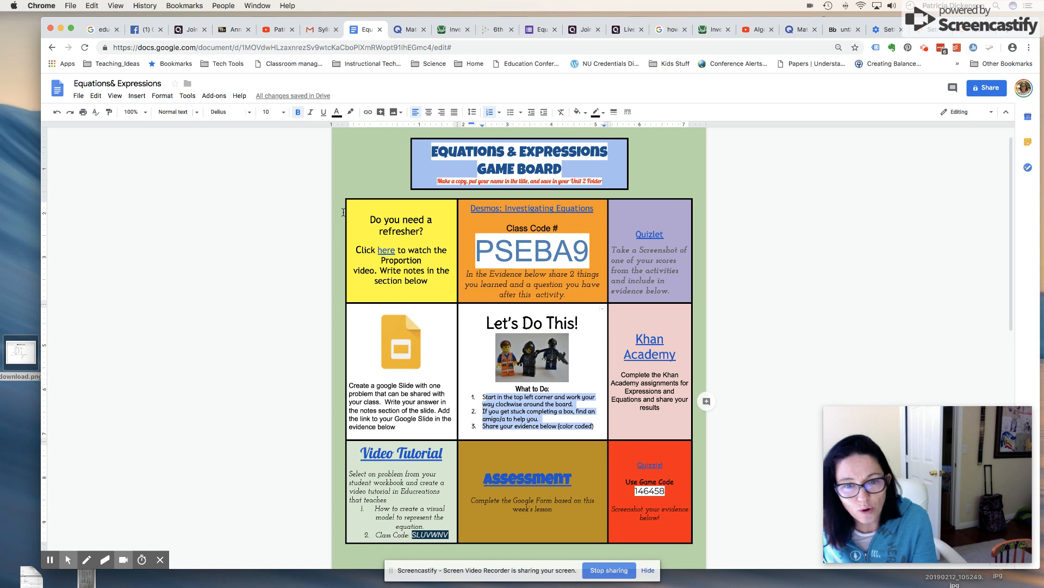
mouse_move(358, 236)
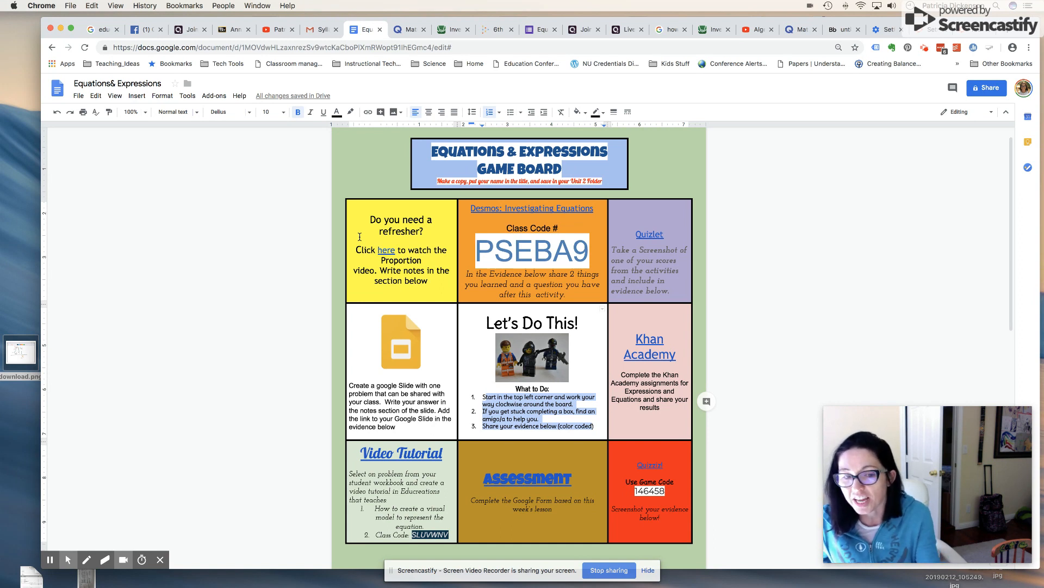
mouse_move(546, 242)
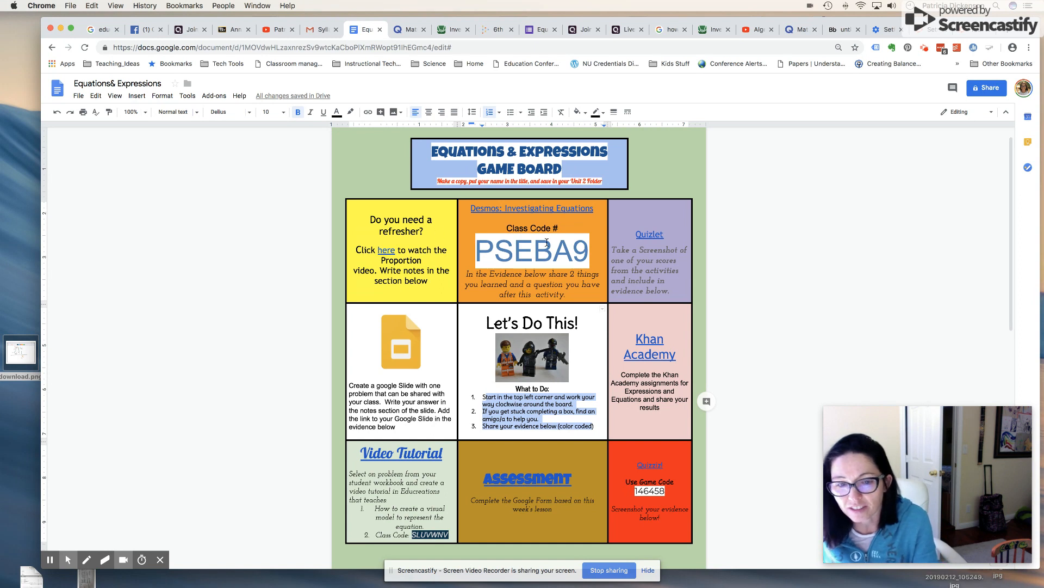
mouse_move(423, 379)
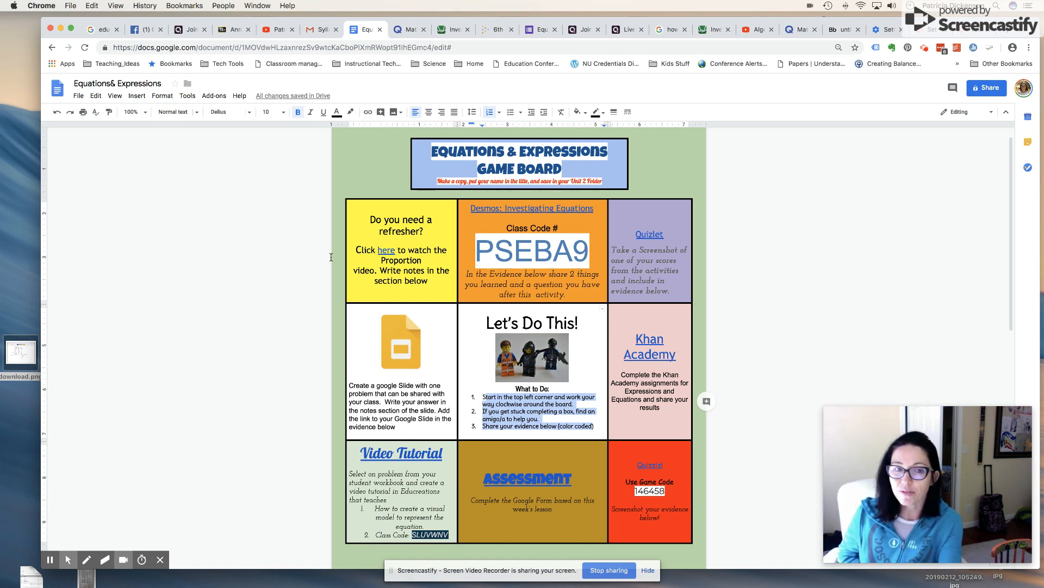
Review the lower squares of the board and preview the Desmos activity link
scroll(down, 3)
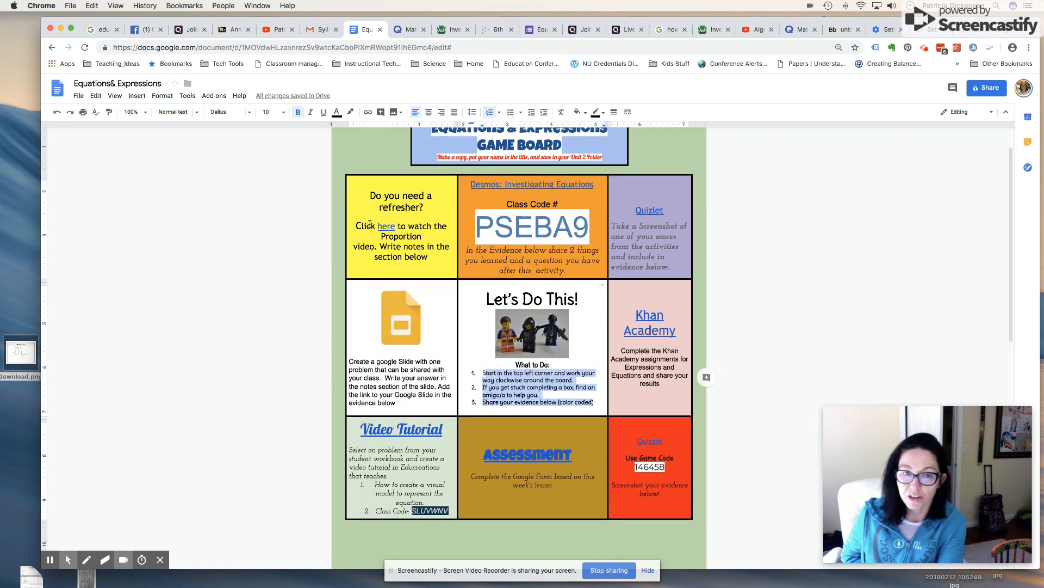
scroll(down, 3)
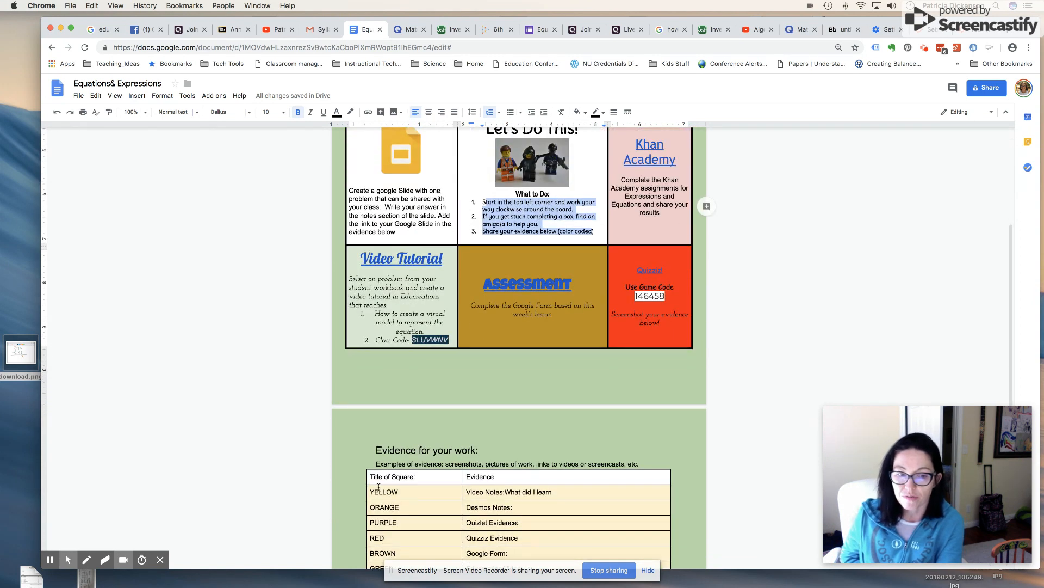
scroll(down, 3)
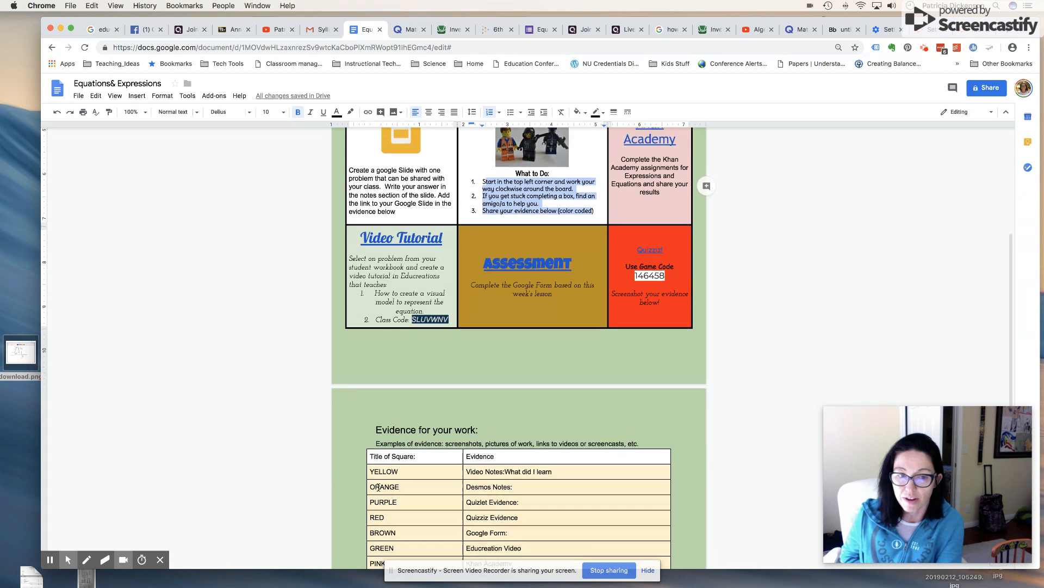
scroll(up, 3)
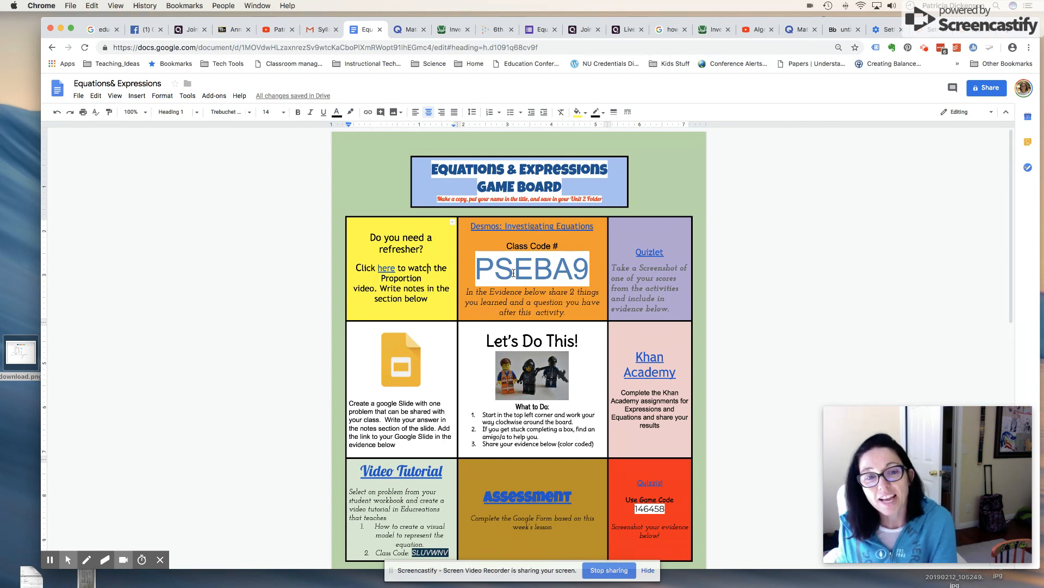
mouse_move(515, 275)
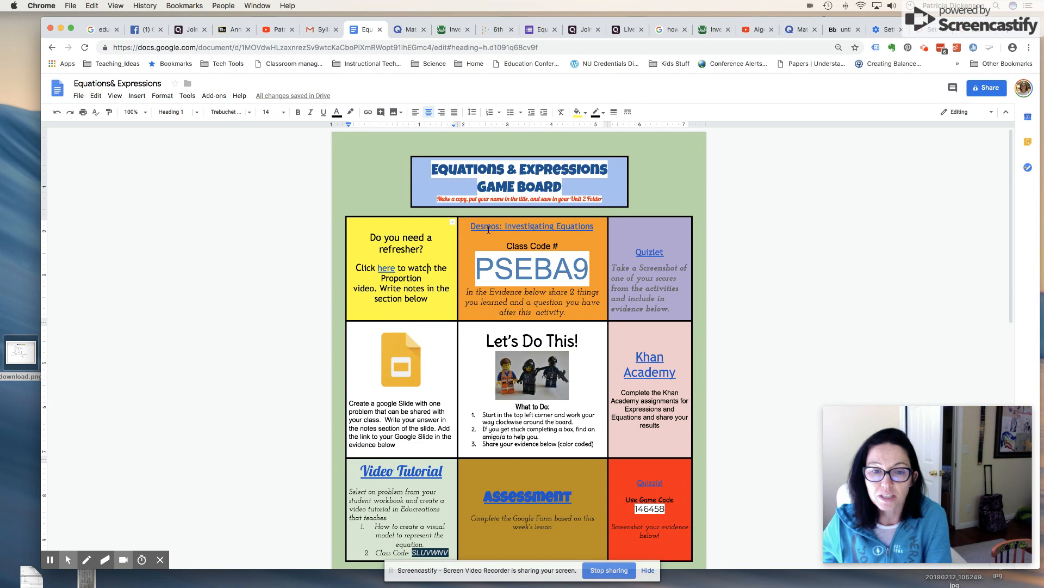
click(532, 226)
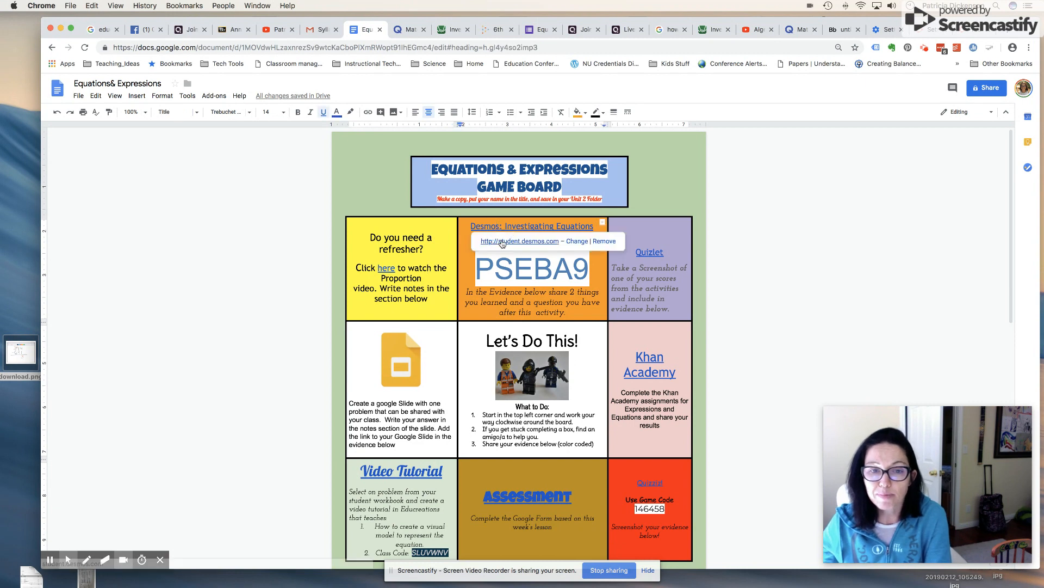
click(532, 269)
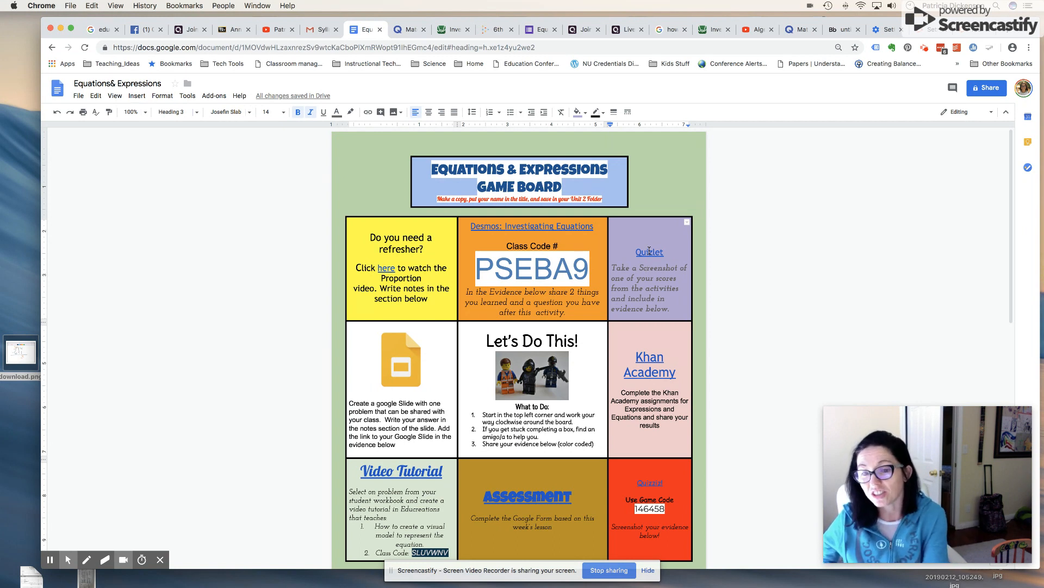
Reveal the Quizlet square's link and open the linked Quizlet activity
click(648, 251)
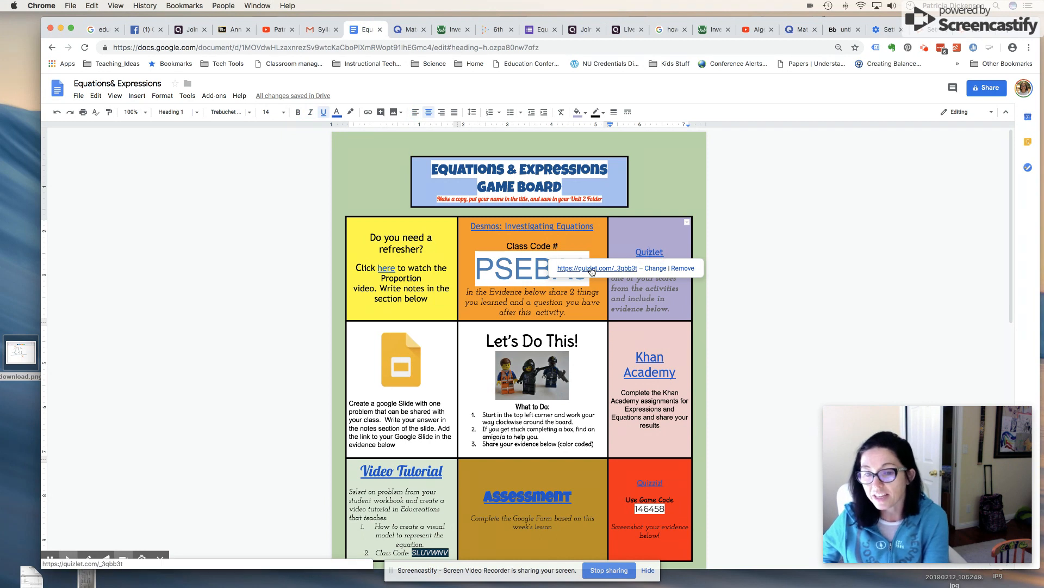
click(596, 268)
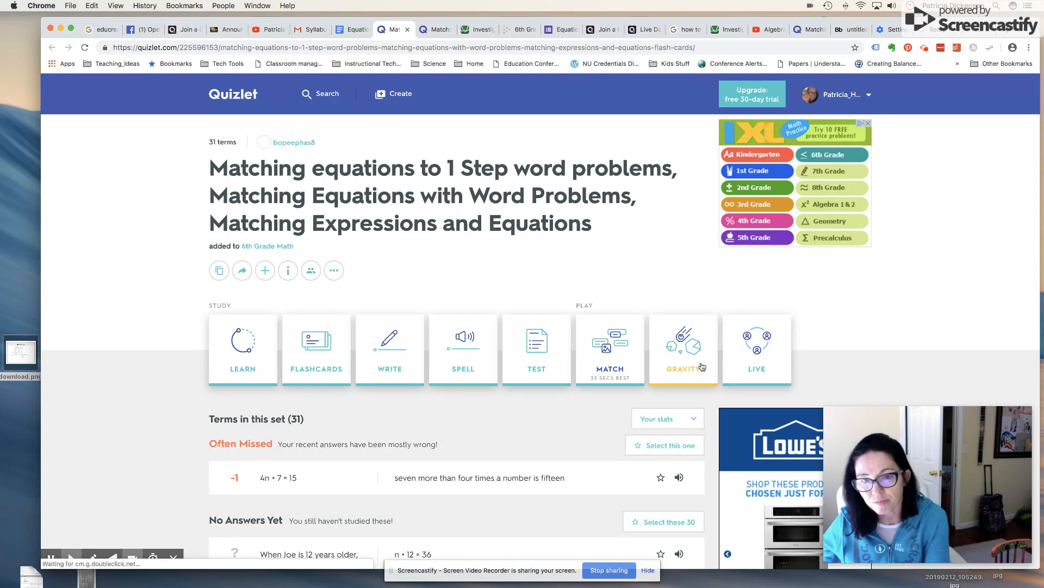
mouse_move(603, 379)
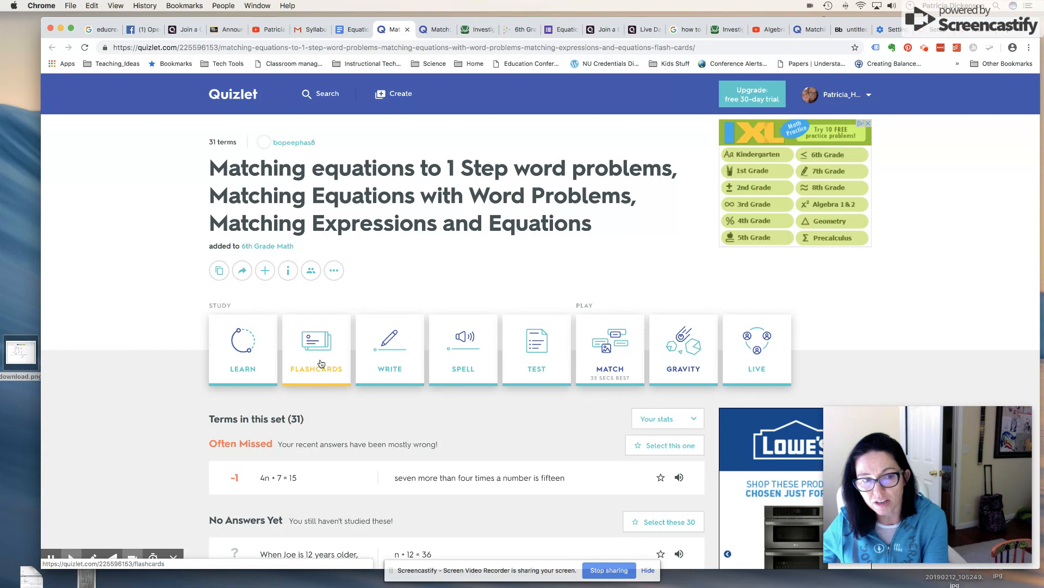
Study the set as flashcards, flip a card to its word problem, and advance to card 3 of 31
click(315, 348)
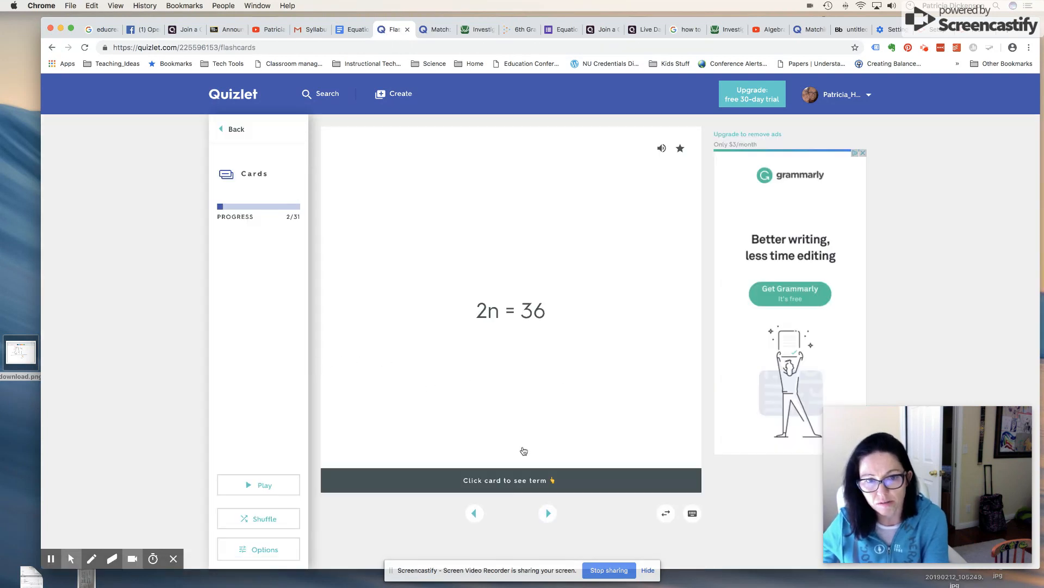
mouse_move(518, 367)
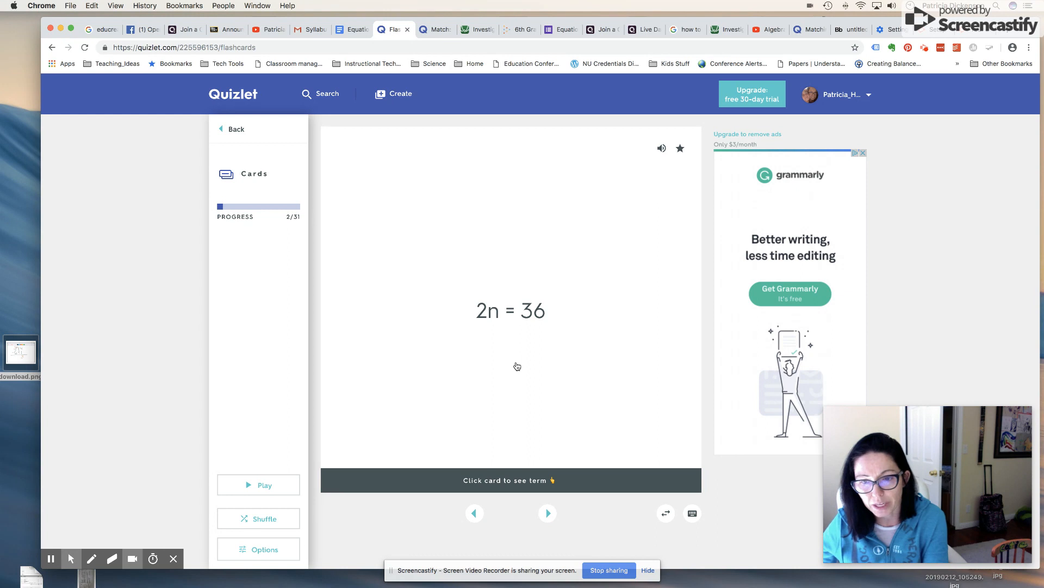
click(510, 310)
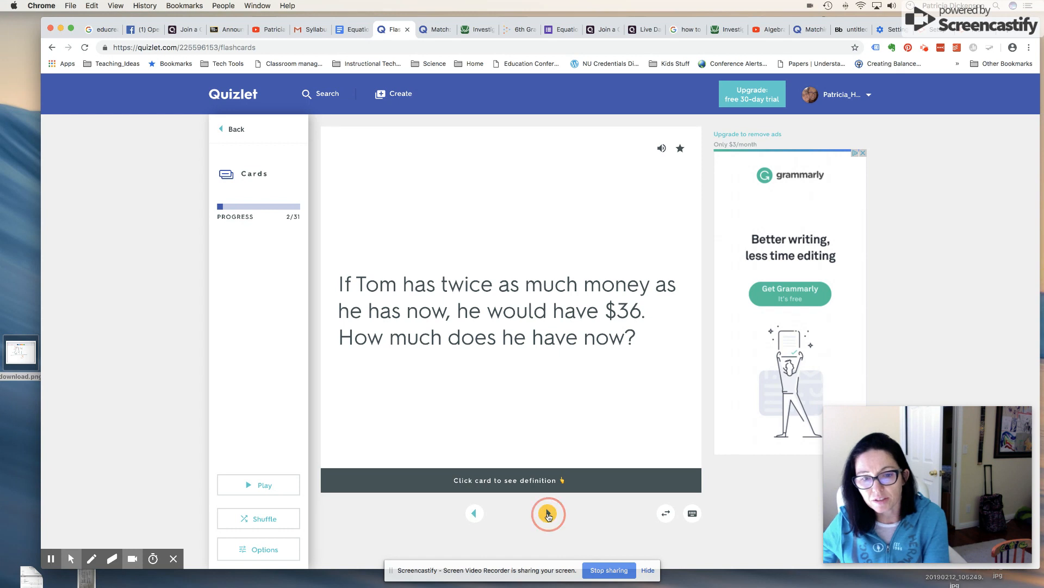
click(547, 513)
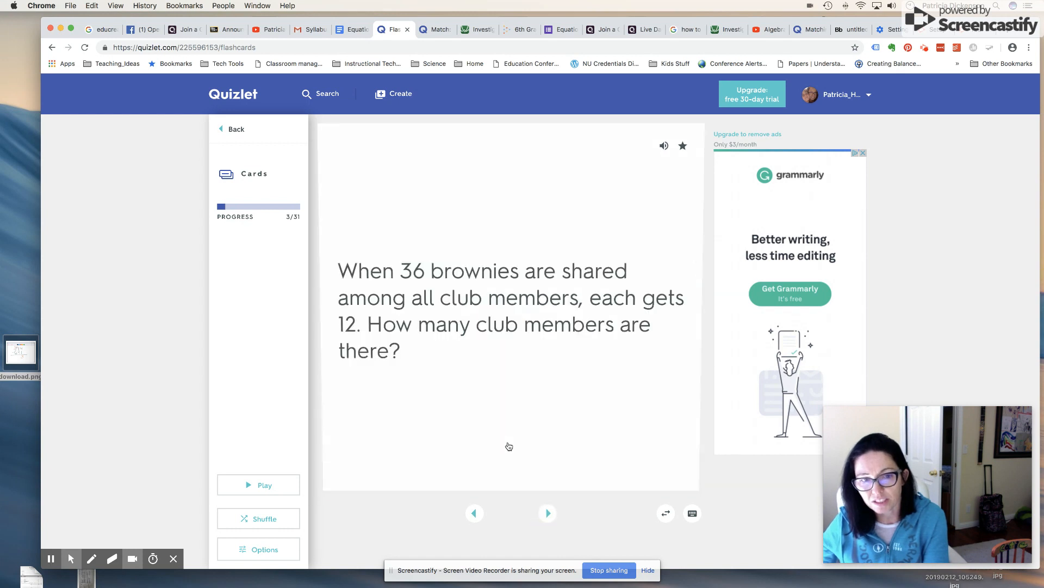
mouse_move(236, 250)
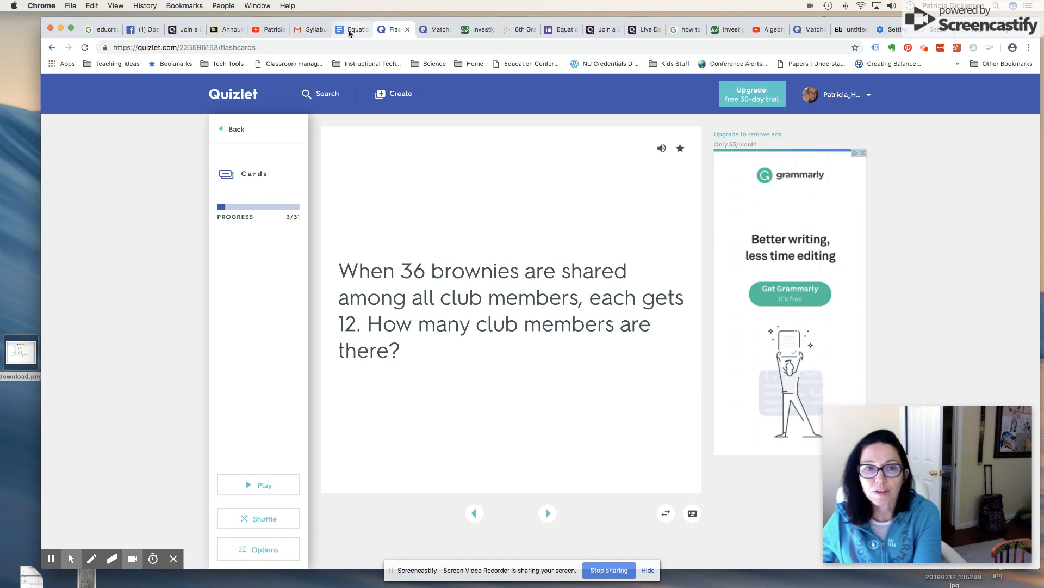
Switch back to the game board document and scroll down its linked squares
click(352, 30)
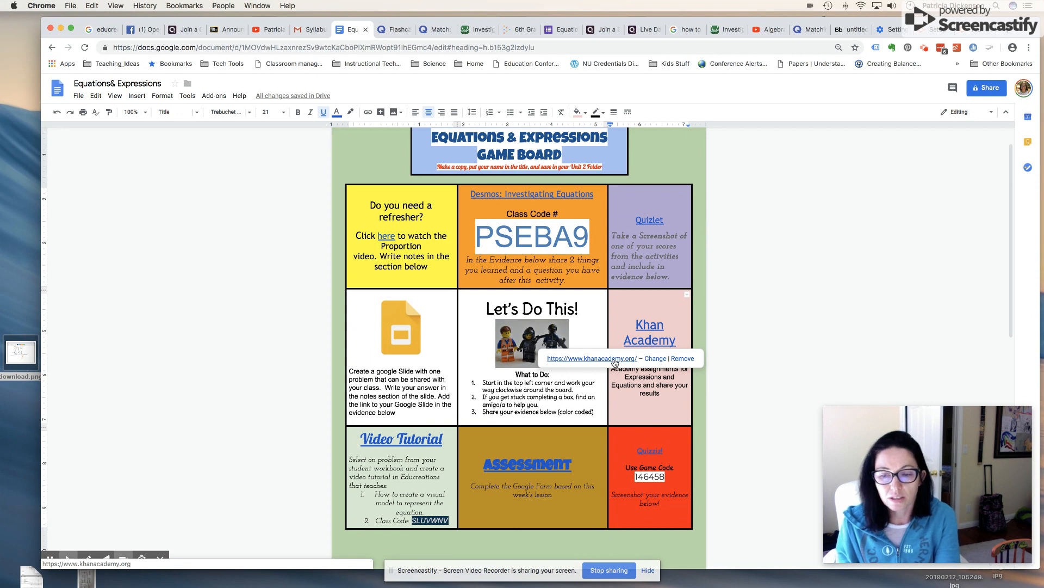
mouse_move(619, 366)
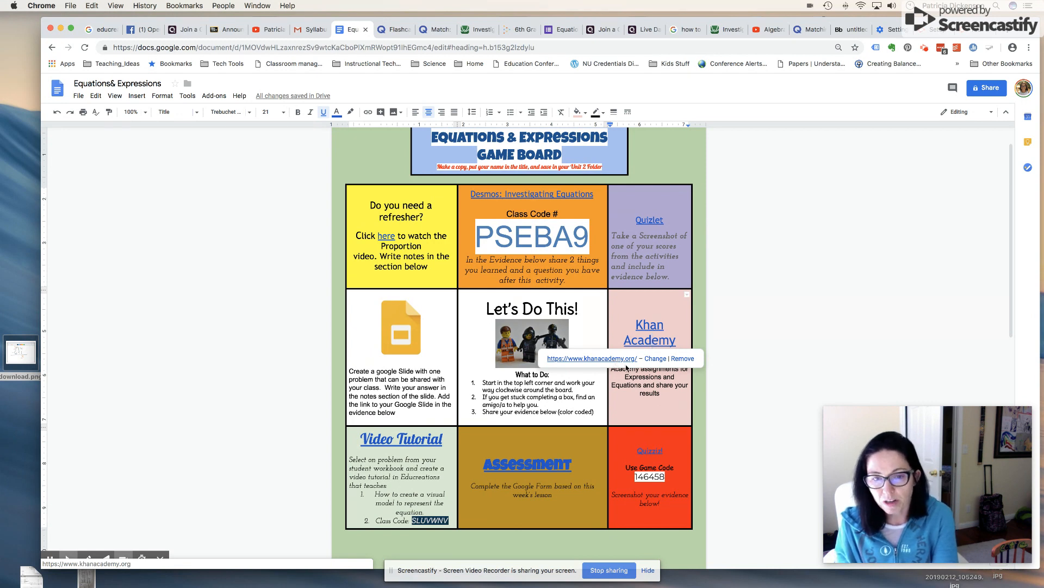
mouse_move(612, 364)
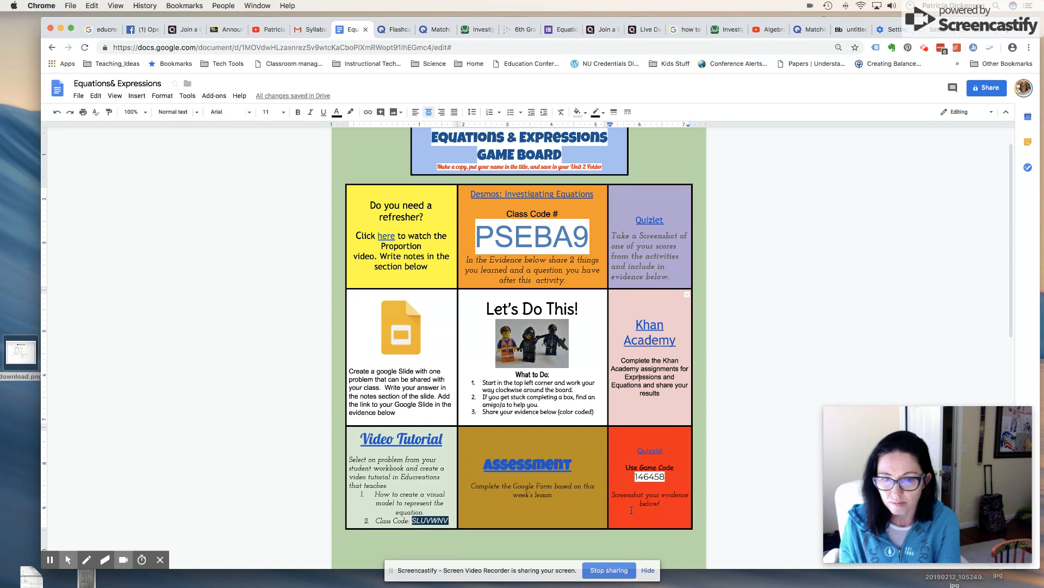
scroll(down, 3)
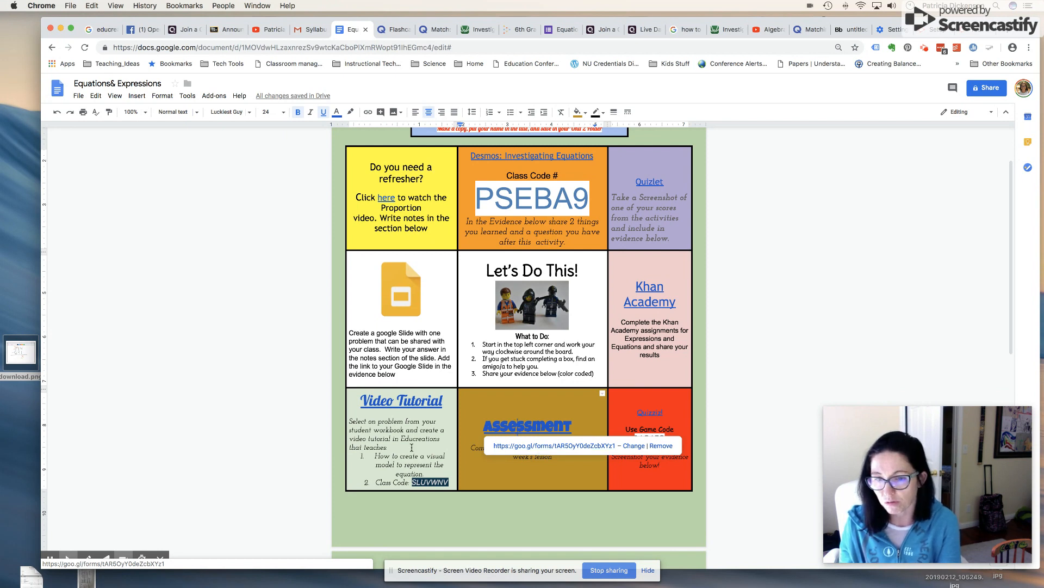
mouse_move(511, 111)
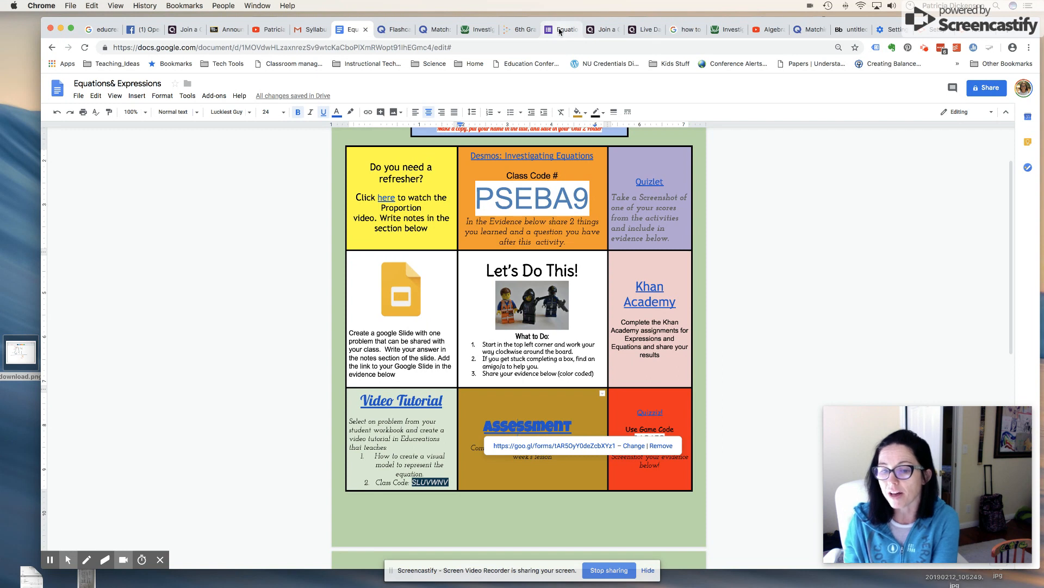
Bring up the Equations and Expressions assessment Google Form from the Assessment square
click(558, 29)
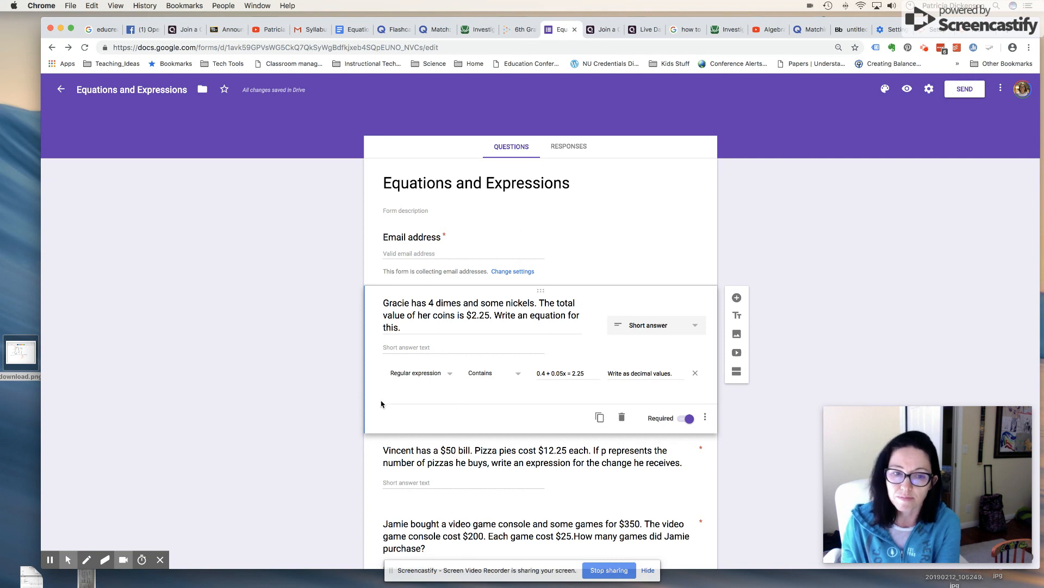
mouse_move(500, 248)
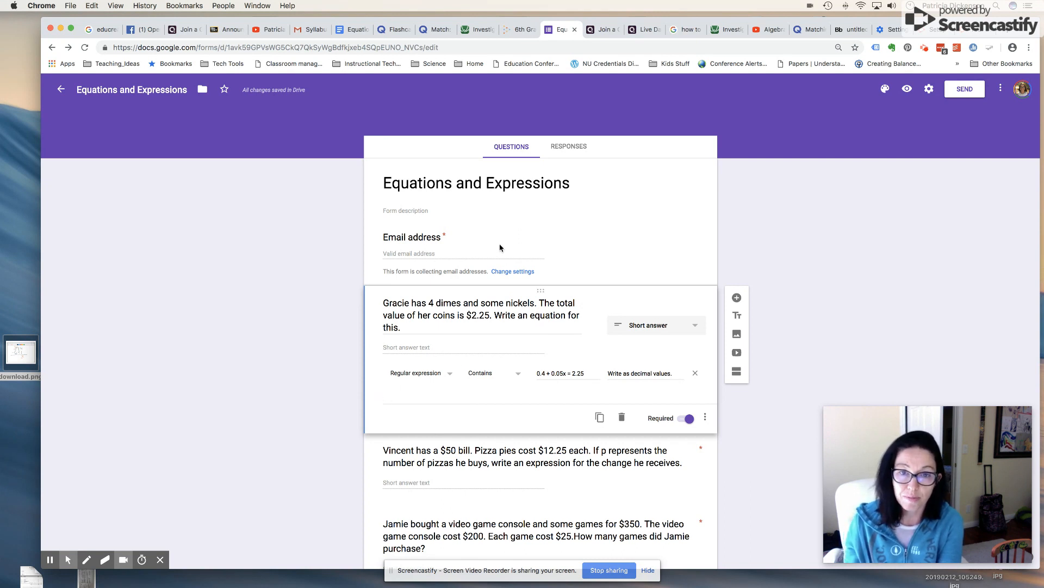
mouse_move(647, 341)
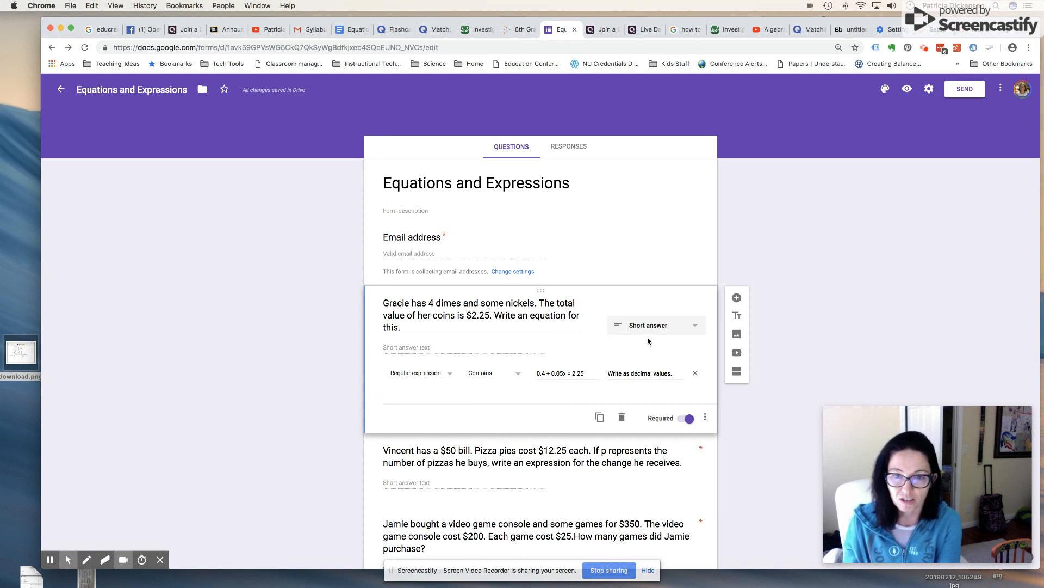
mouse_move(437, 316)
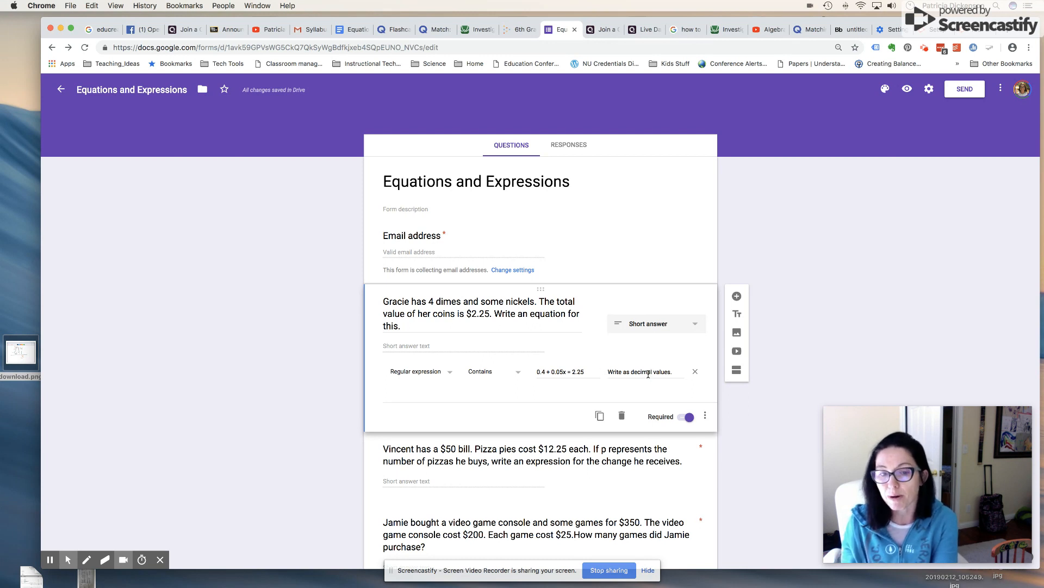
Expand the Vincent question to show its regular-expression rule requiring '$0 – 12.25p'
scroll(down, 3)
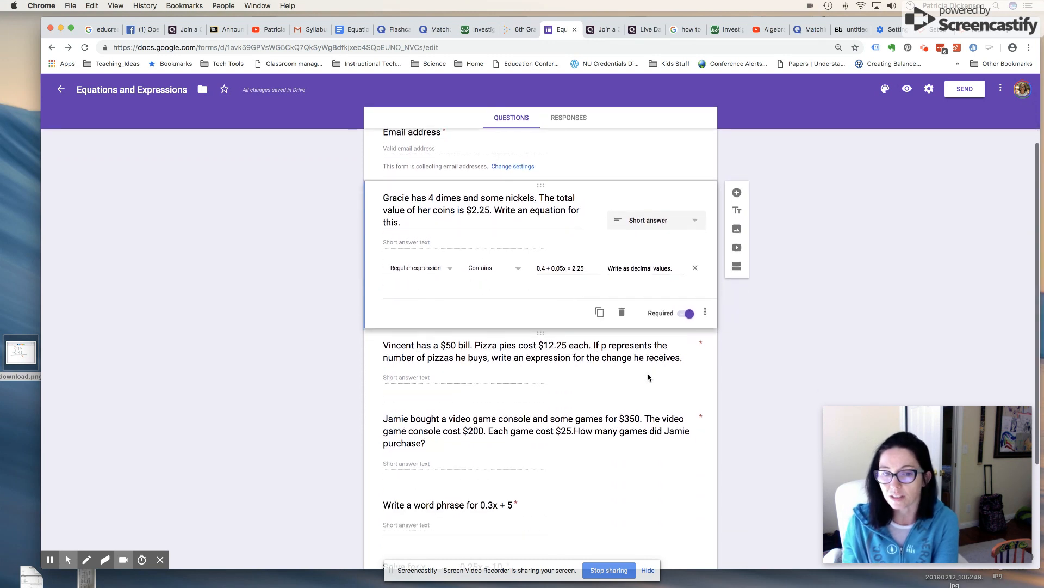
scroll(down, 3)
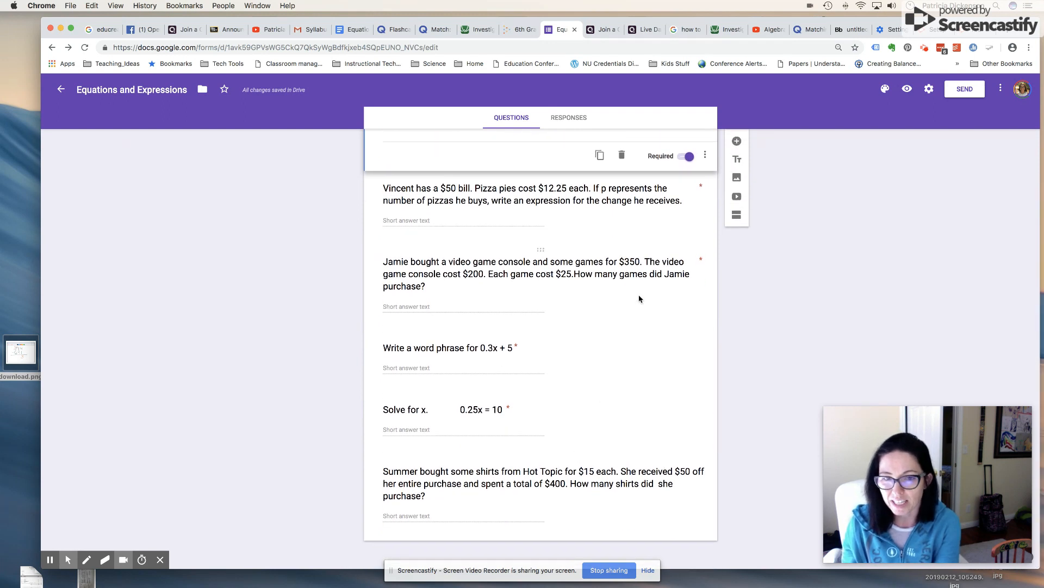
scroll(up, 3)
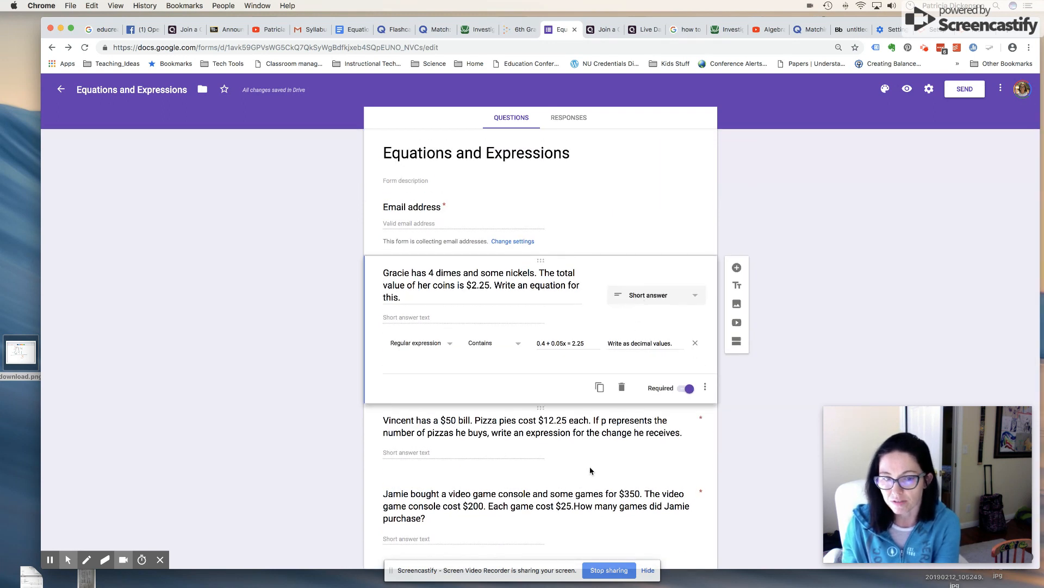
click(532, 426)
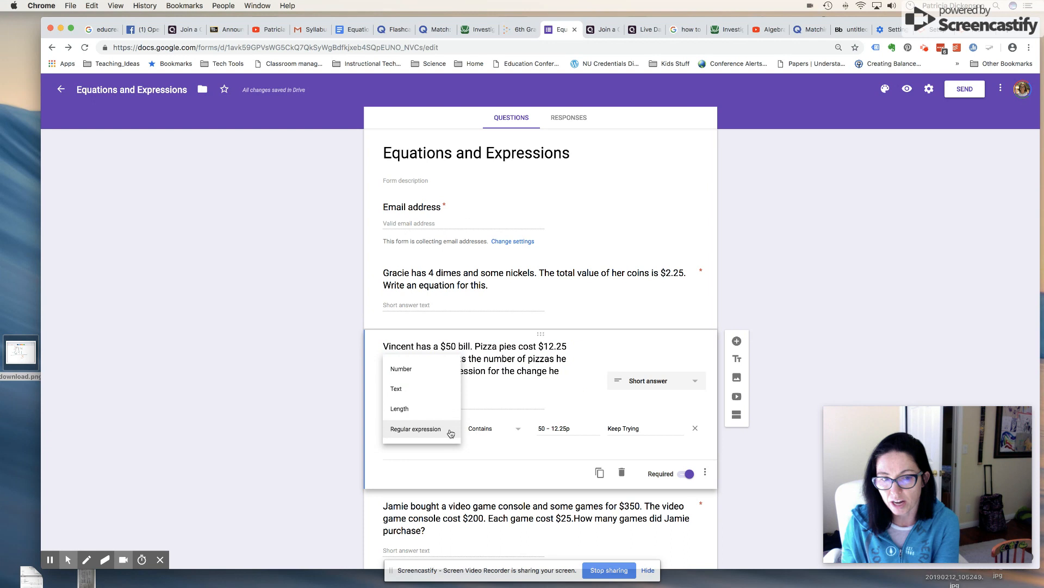
click(415, 428)
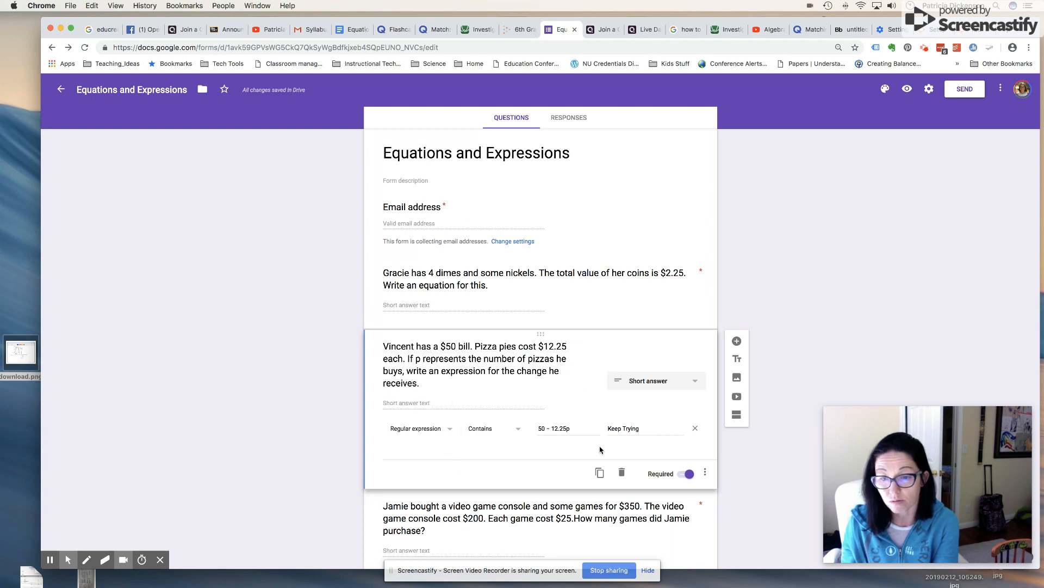
scroll(down, 3)
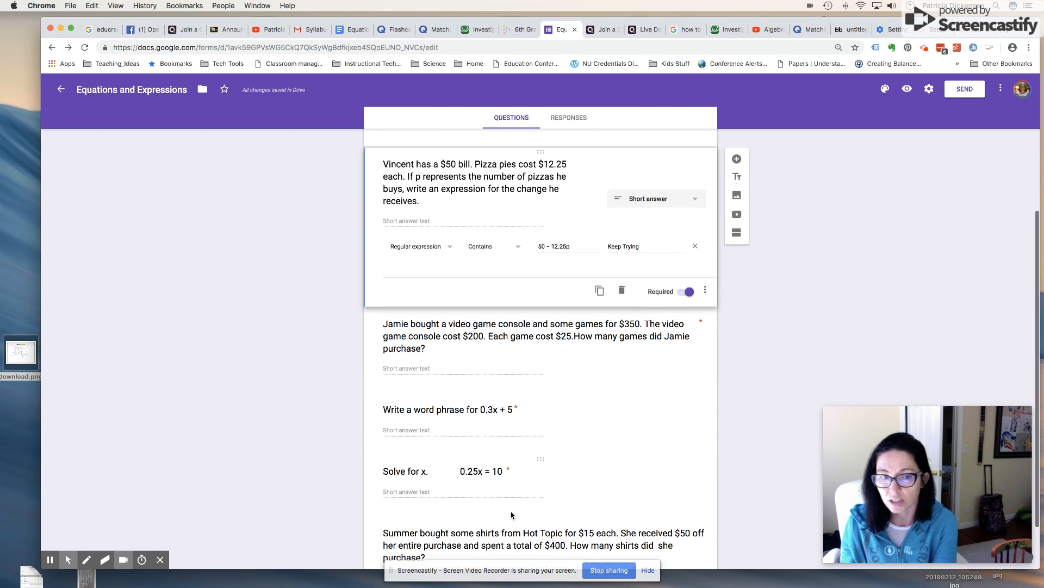
Expand the Jamie video game question to show its rule that the answer equals 6
click(526, 367)
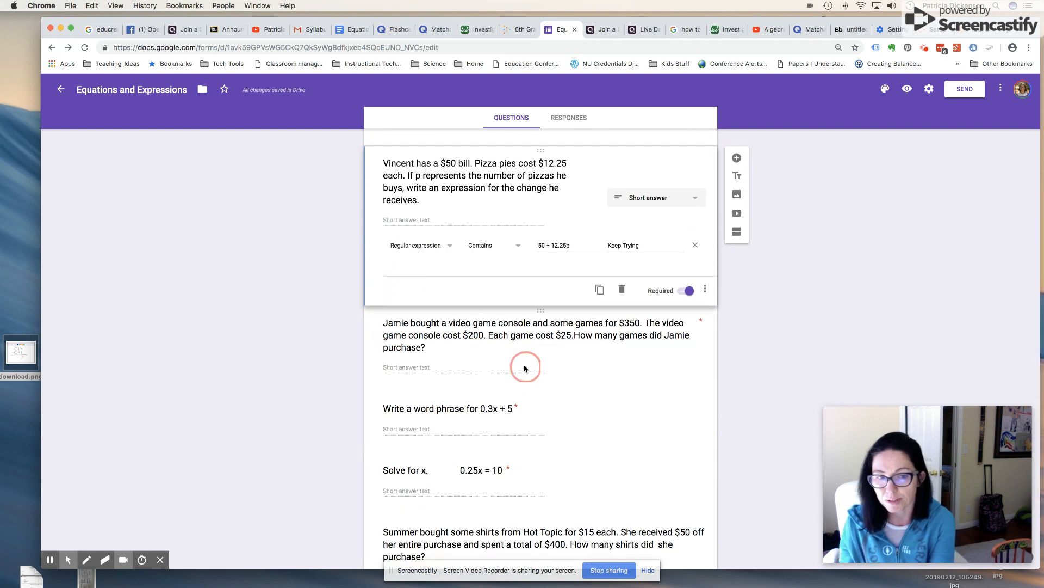
click(524, 366)
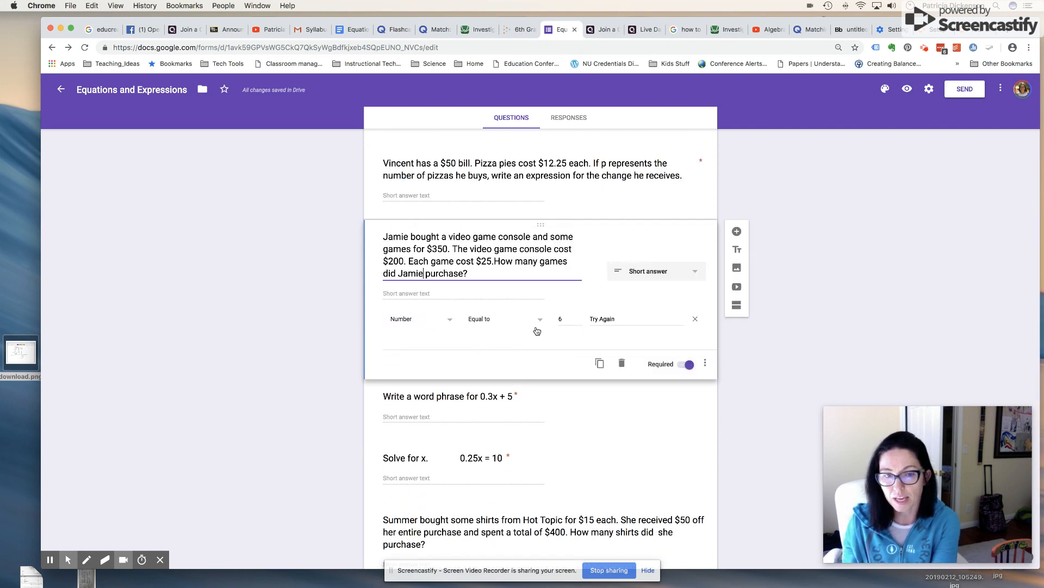
mouse_move(562, 328)
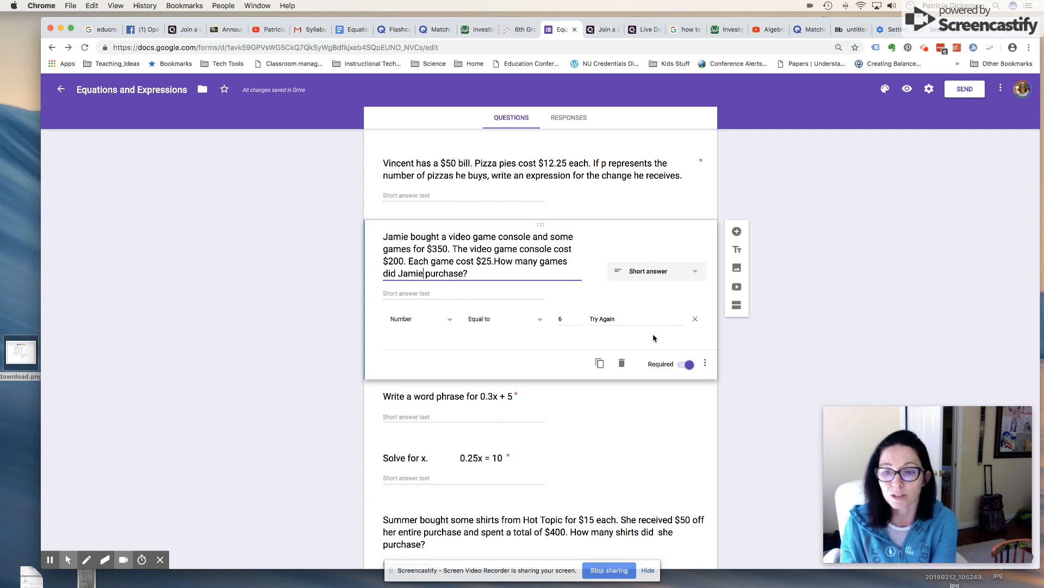
scroll(up, 3)
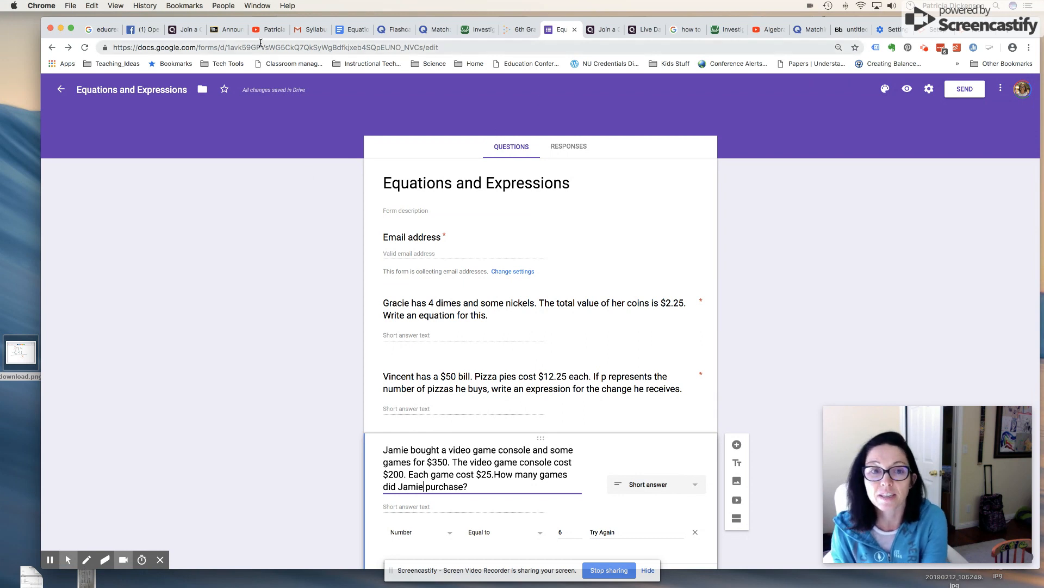
Return to the Equations & Expressions game board document
click(349, 29)
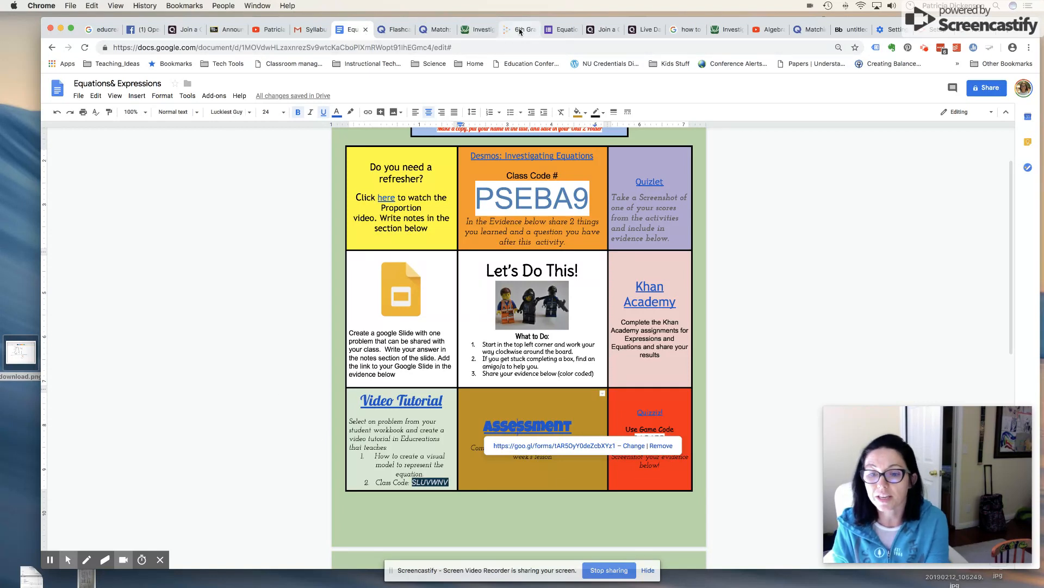
View the 6th Grade Math class's '1/3 of 400' student lesson, then return to the game board
click(520, 29)
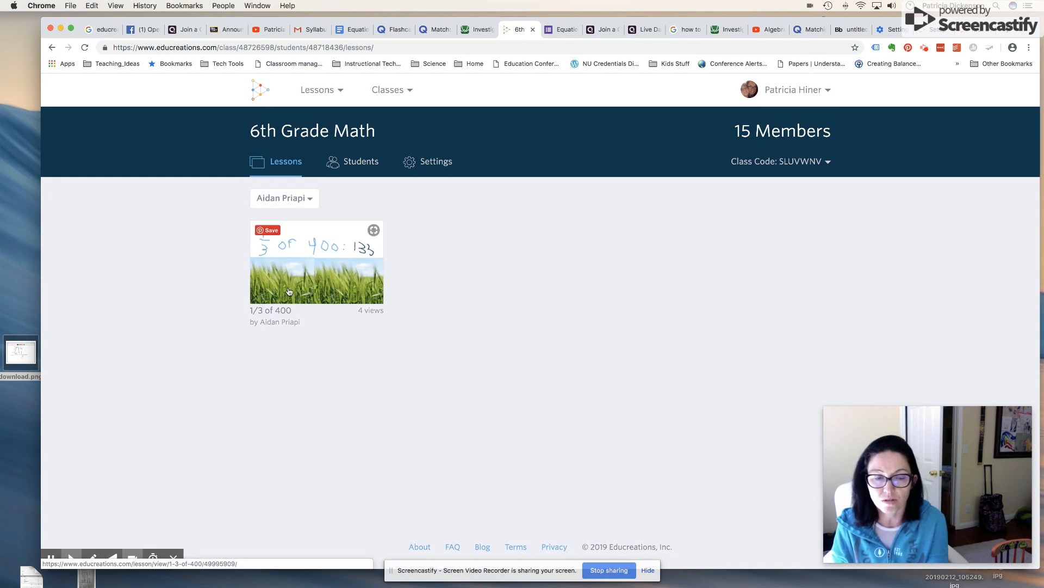
mouse_move(262, 292)
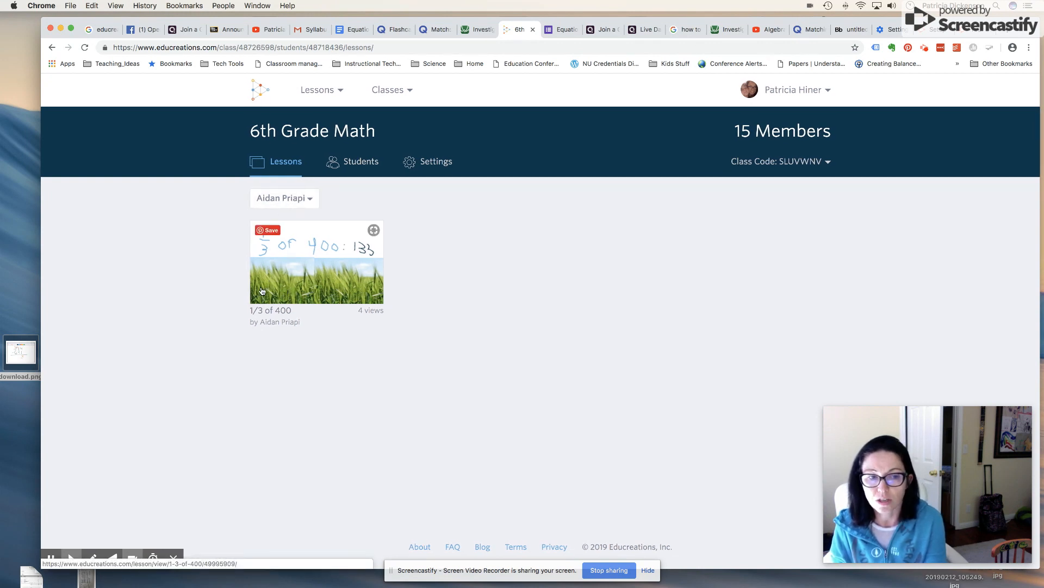
mouse_move(298, 277)
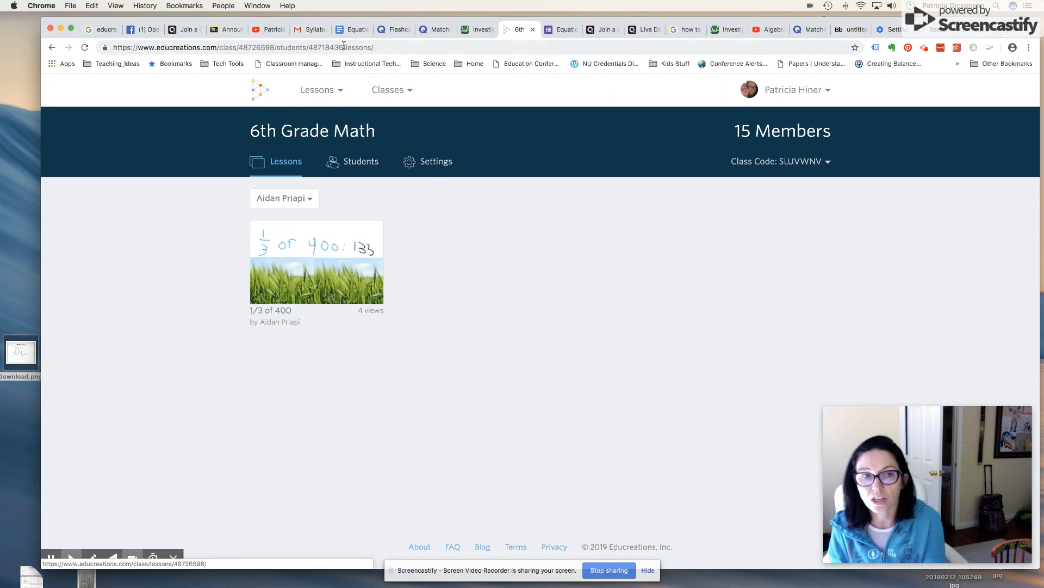
click(352, 29)
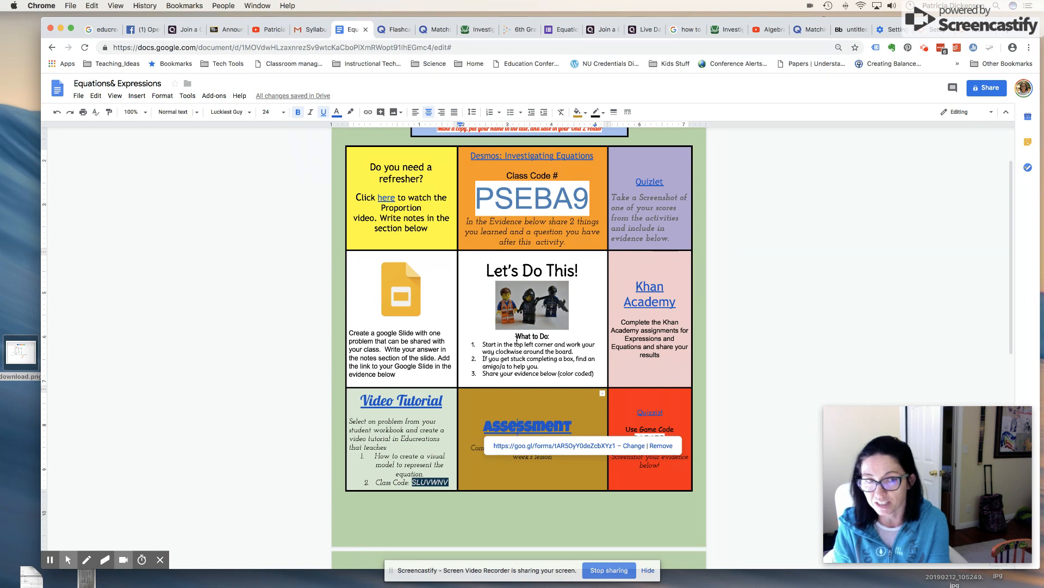
scroll(up, 3)
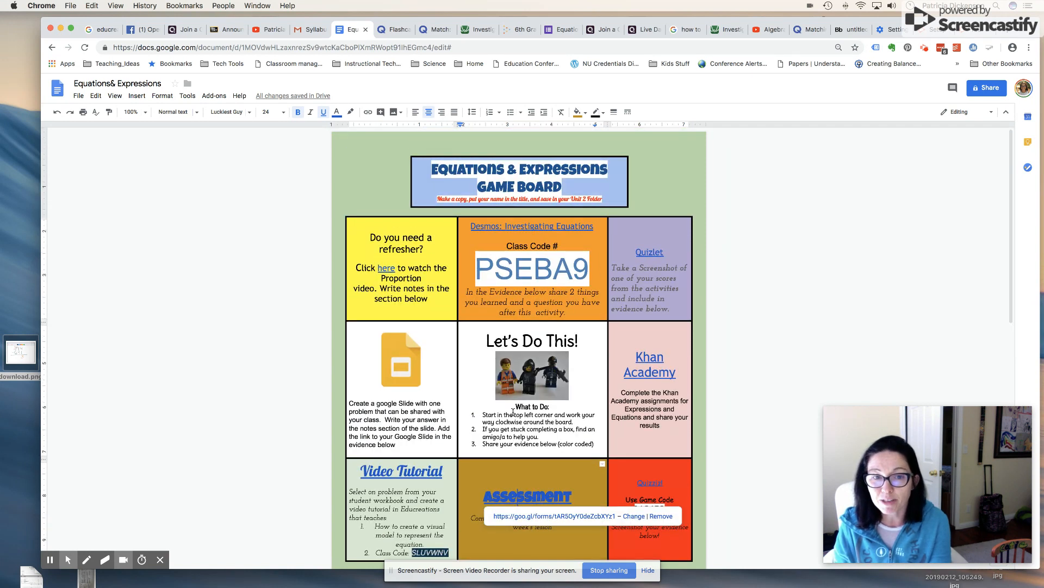
scroll(up, 3)
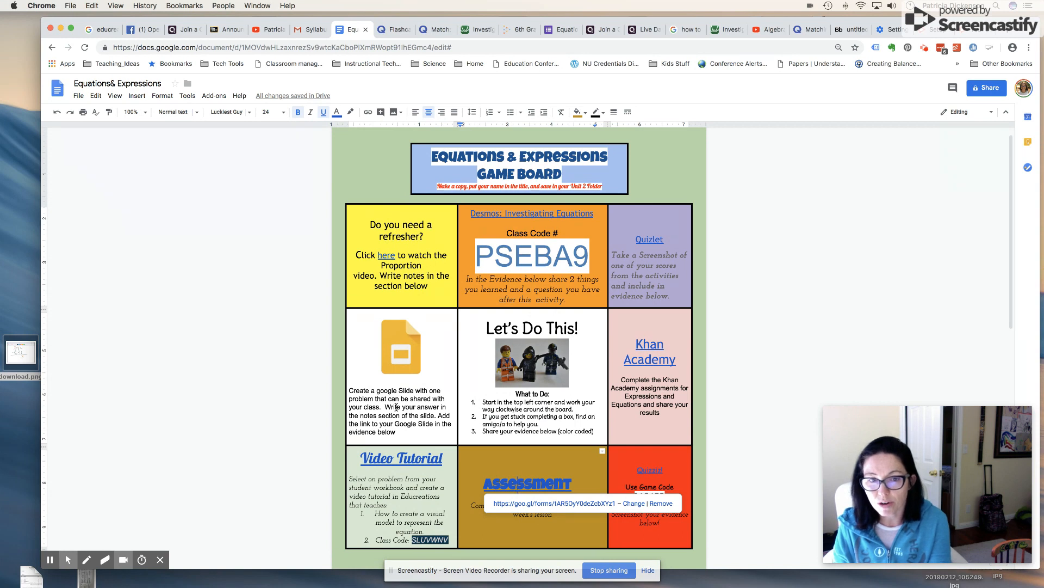
scroll(down, 3)
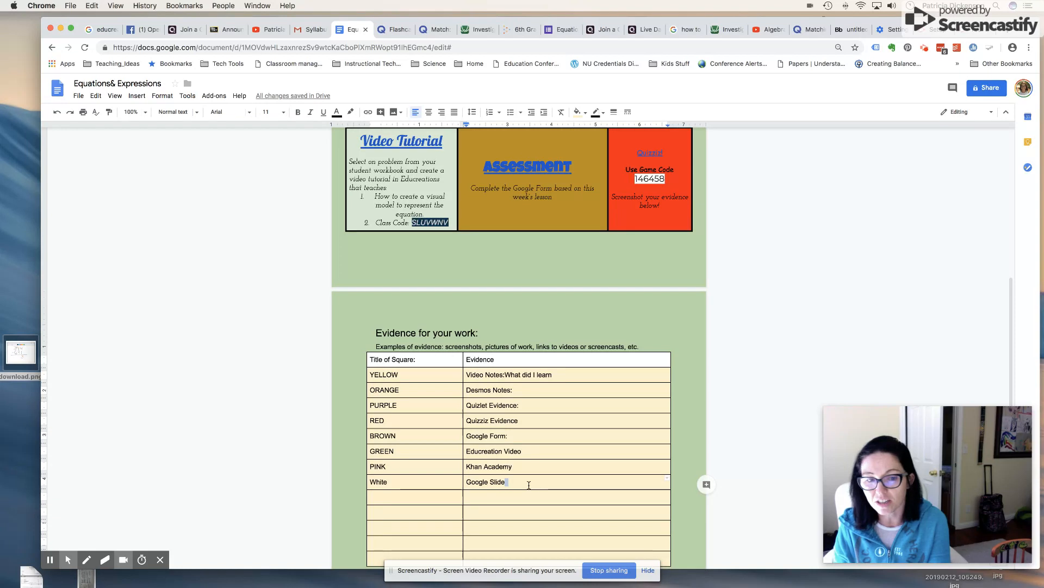
scroll(up, 3)
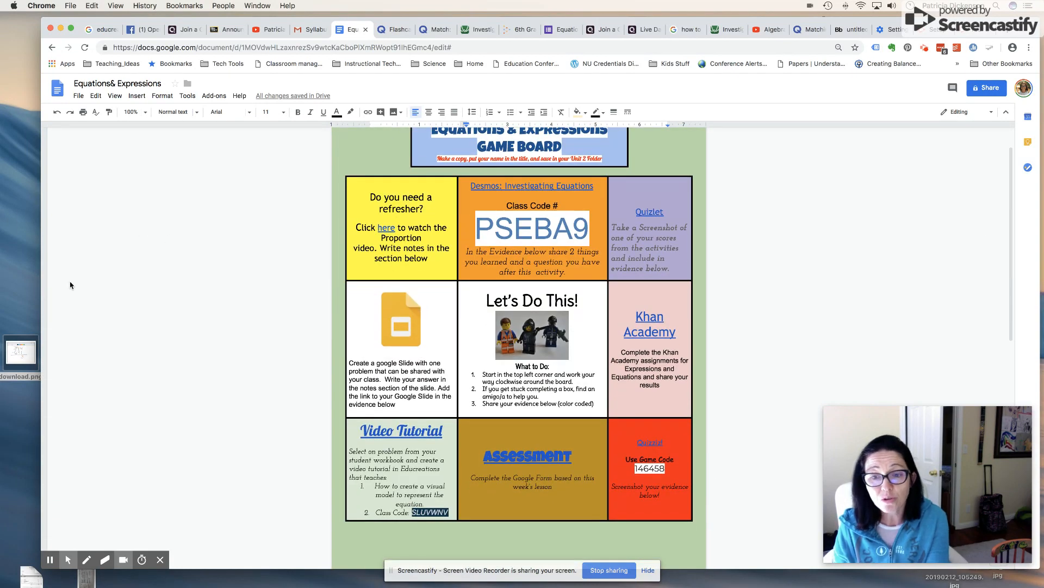
mouse_move(204, 441)
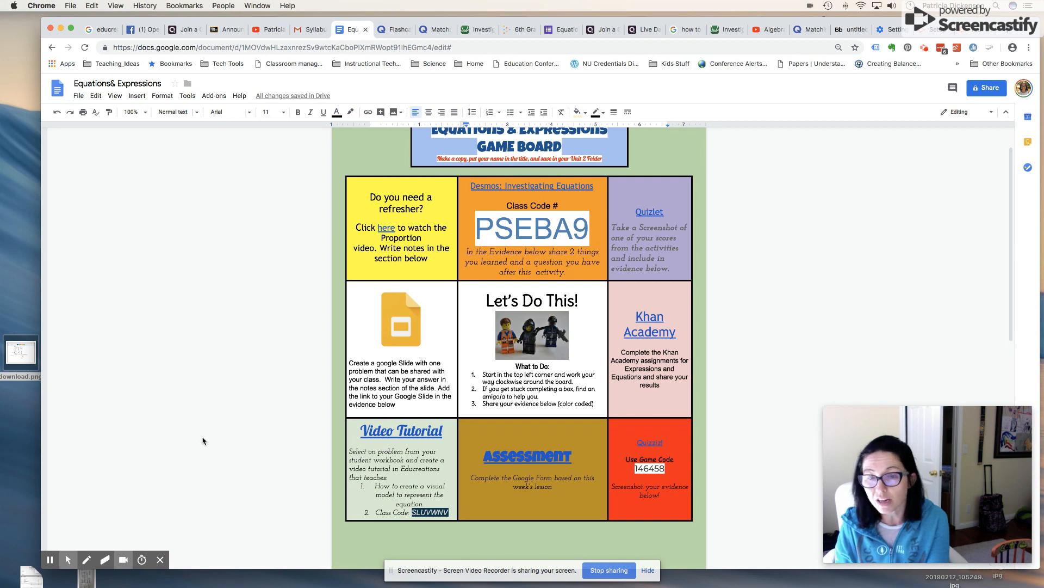
mouse_move(332, 465)
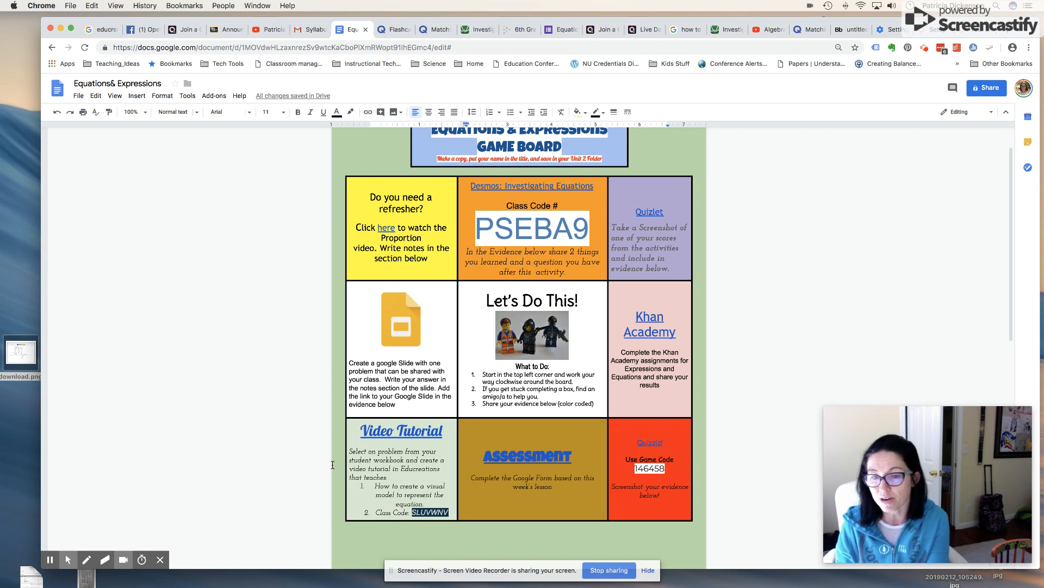
mouse_move(349, 460)
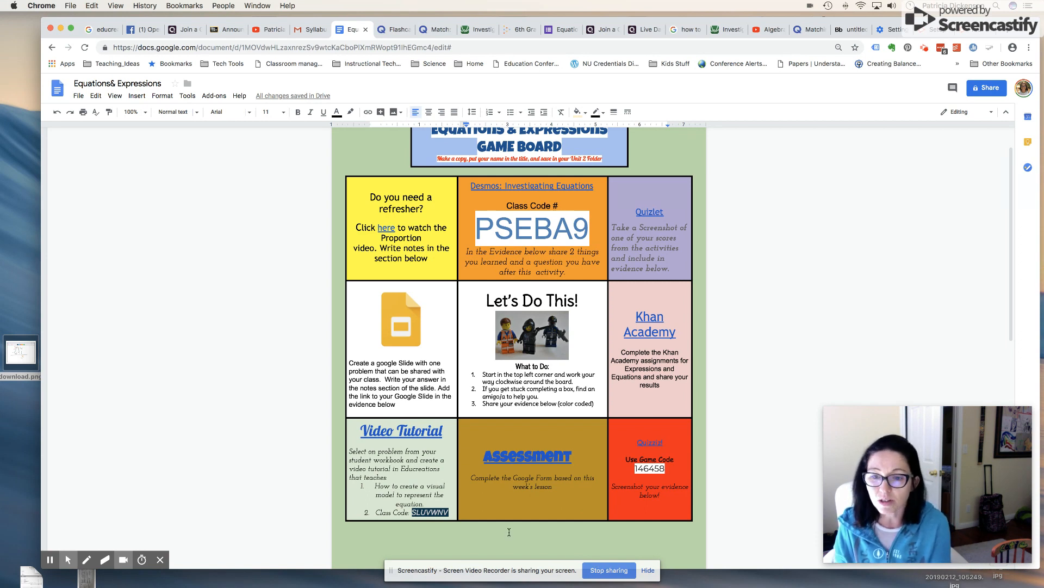
scroll(up, 3)
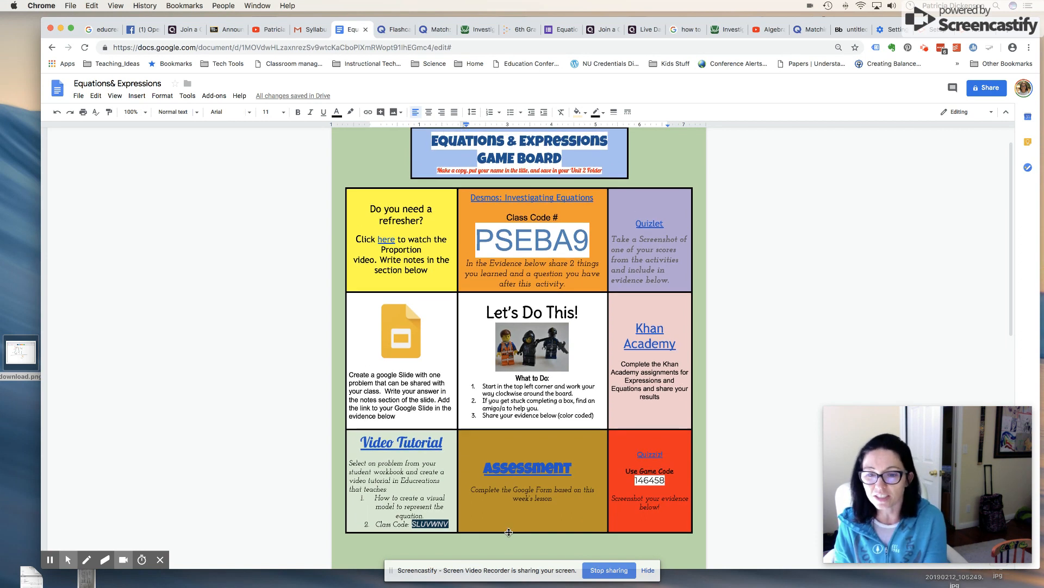